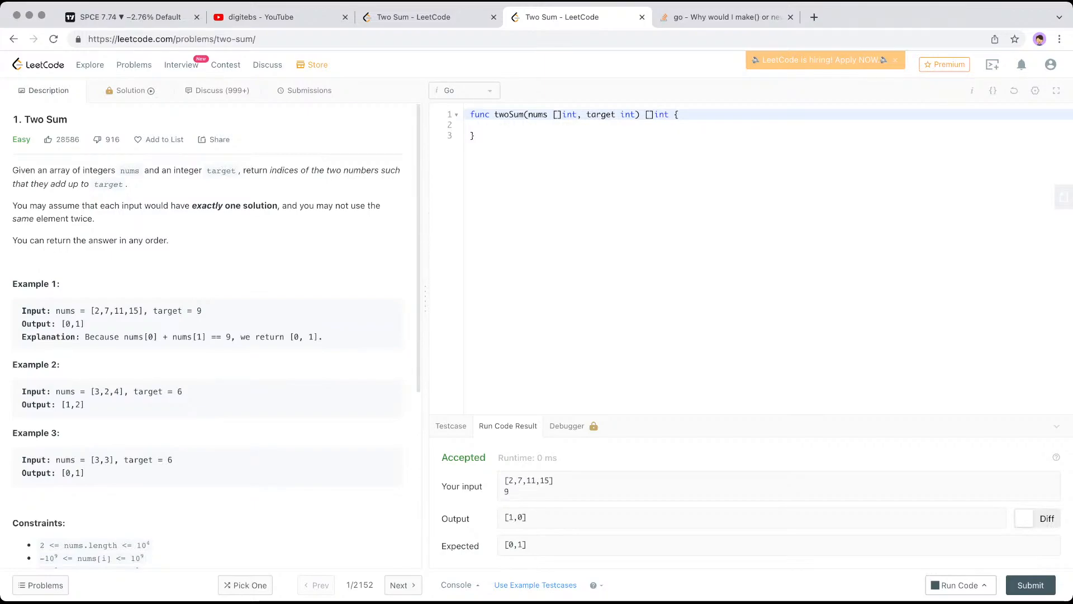
Highlight the Example 1 values and the exactly-one-solution sentence in the problem statement.
{"action": "double_click", "coordinate": [108, 311]}
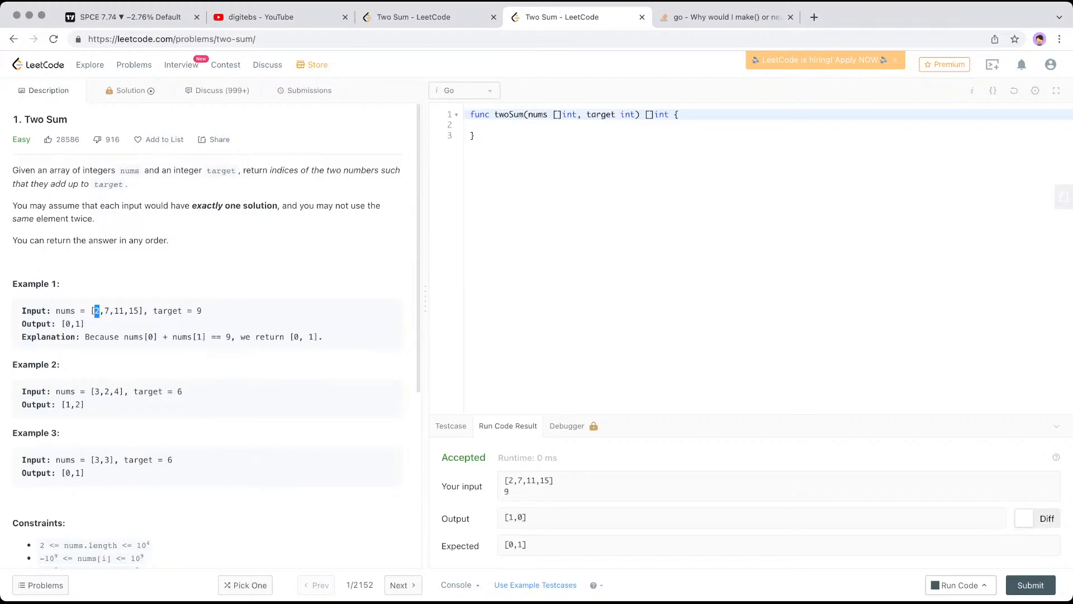
{"action": "double_click", "coordinate": [199, 311]}
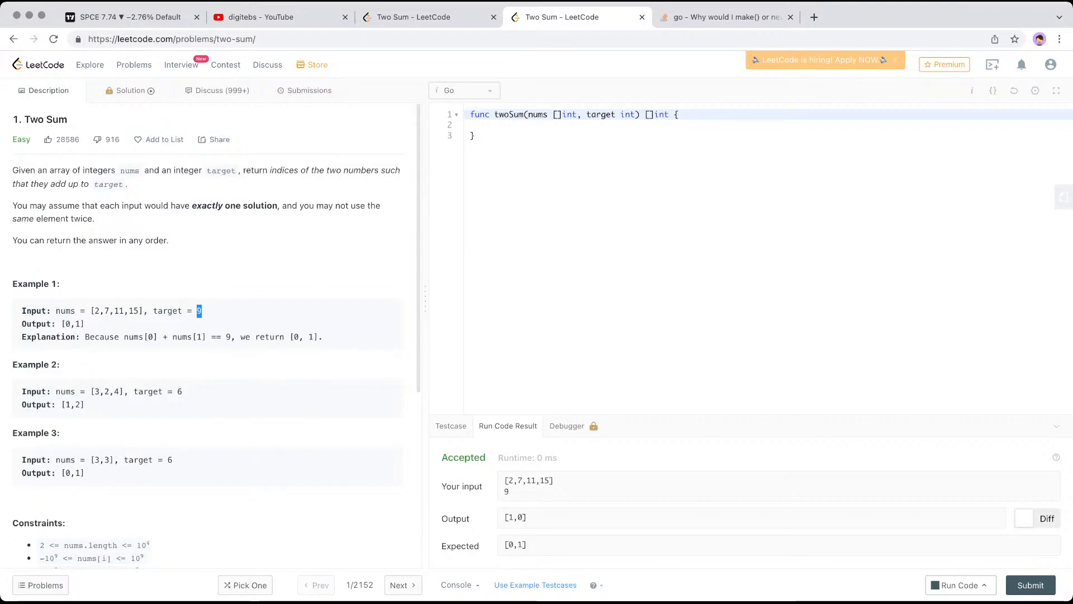
{"action": "left_click_drag", "start_coordinate": [22, 206], "coordinate": [94, 218]}
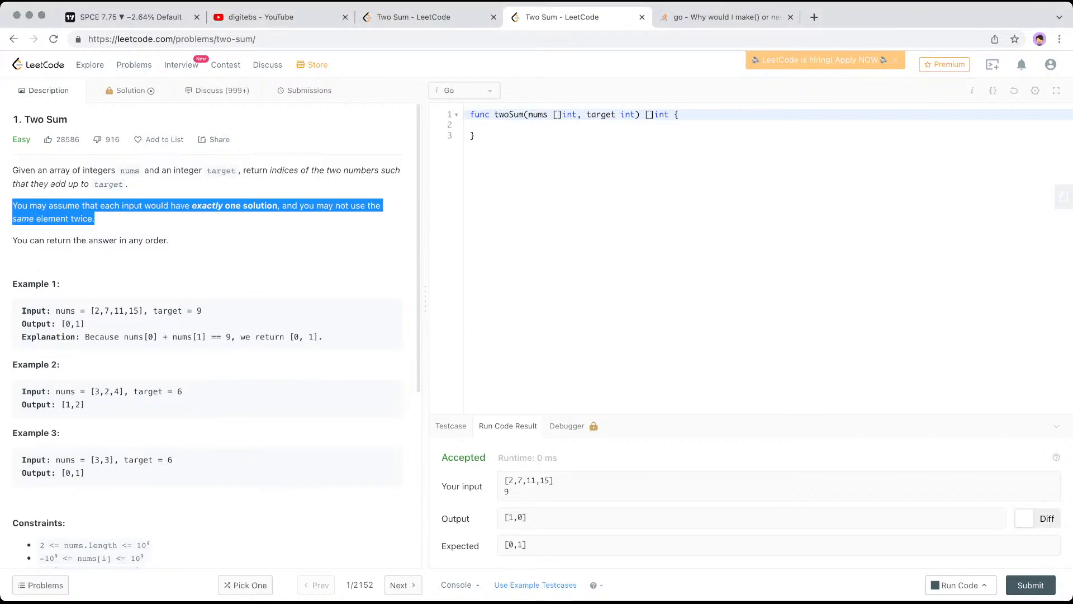
Write the outer loop for i:=0; i < len(nums); i++ { inside twoSum.
{"action": "left_click", "coordinate": [550, 114]}
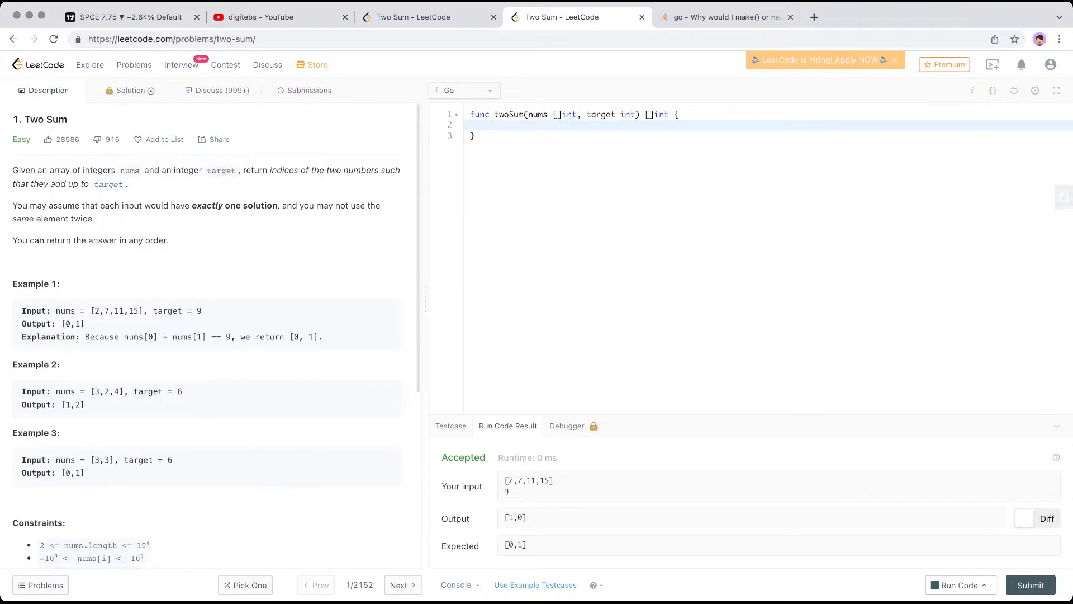
{"action": "left_click", "coordinate": [495, 125]}
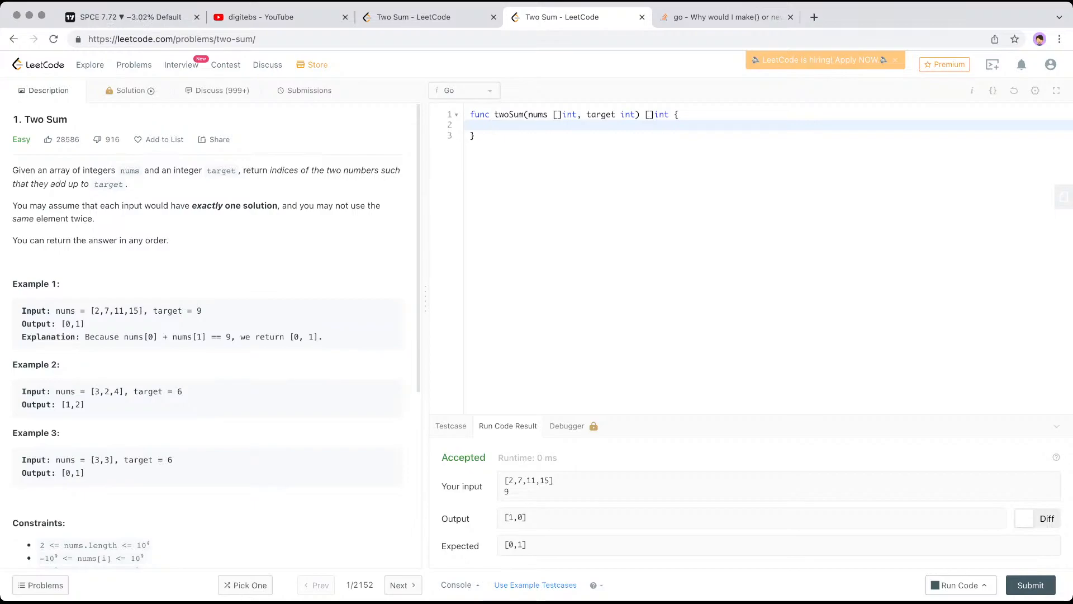
{"action": "left_click", "coordinate": [492, 126]}
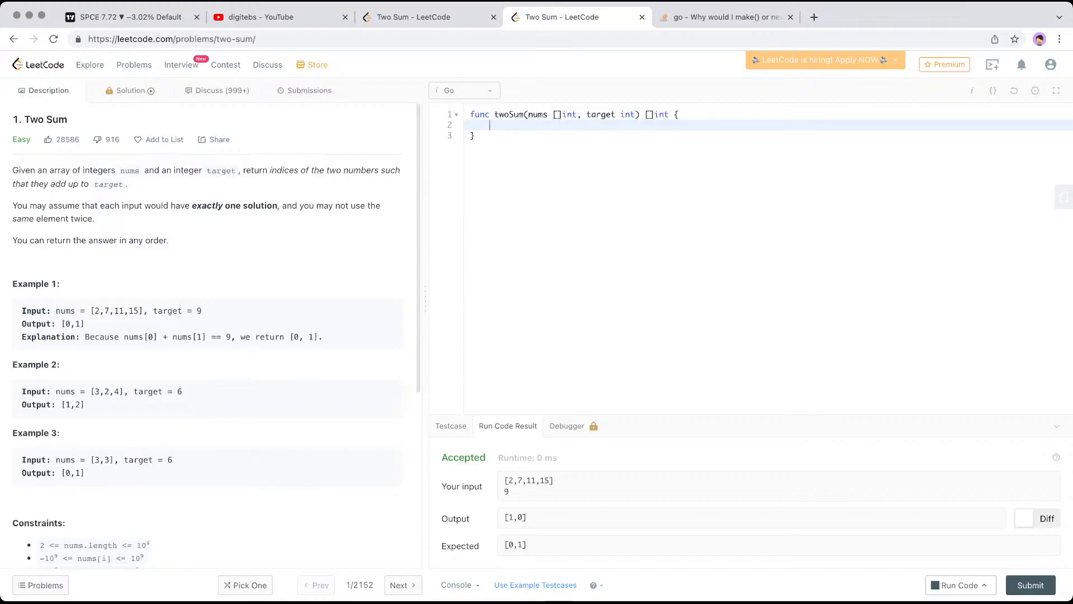
{"action": "type", "text": "for"}
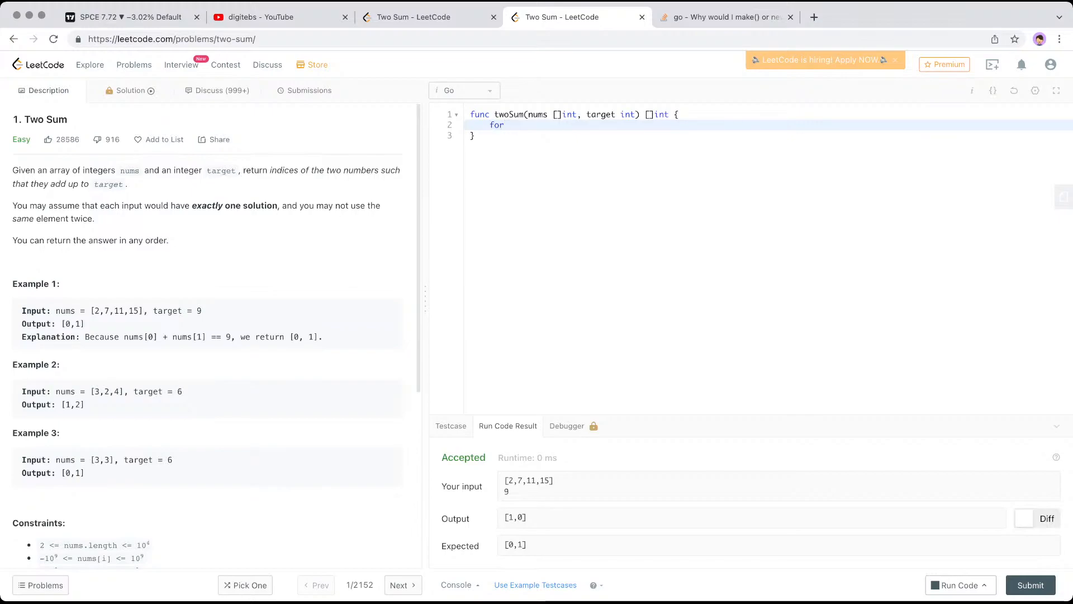
{"action": "type", "text": "i :"}
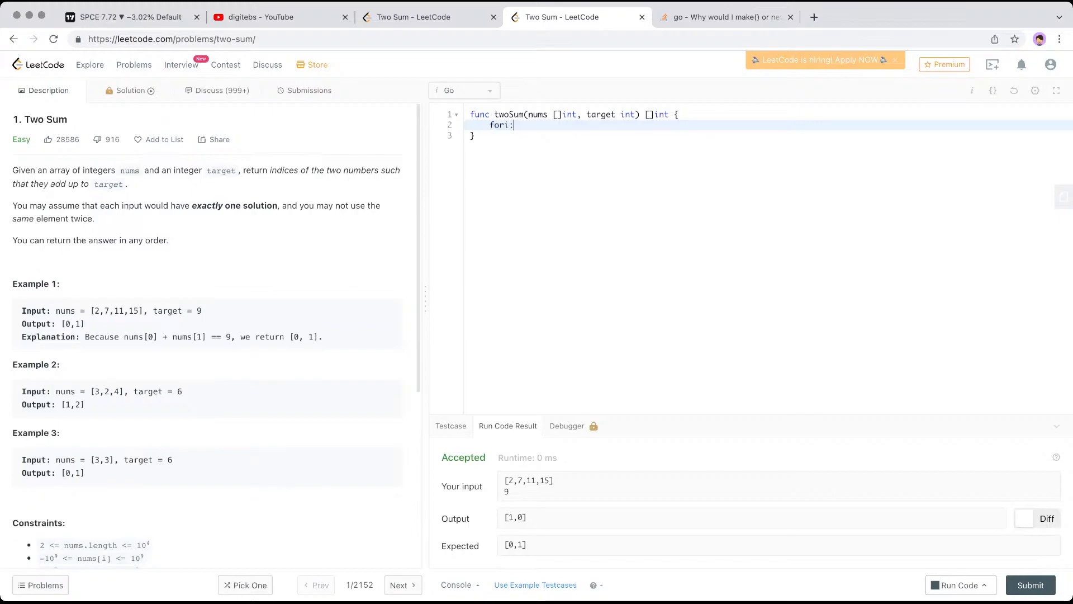
{"action": "key", "text": "Backspace"}
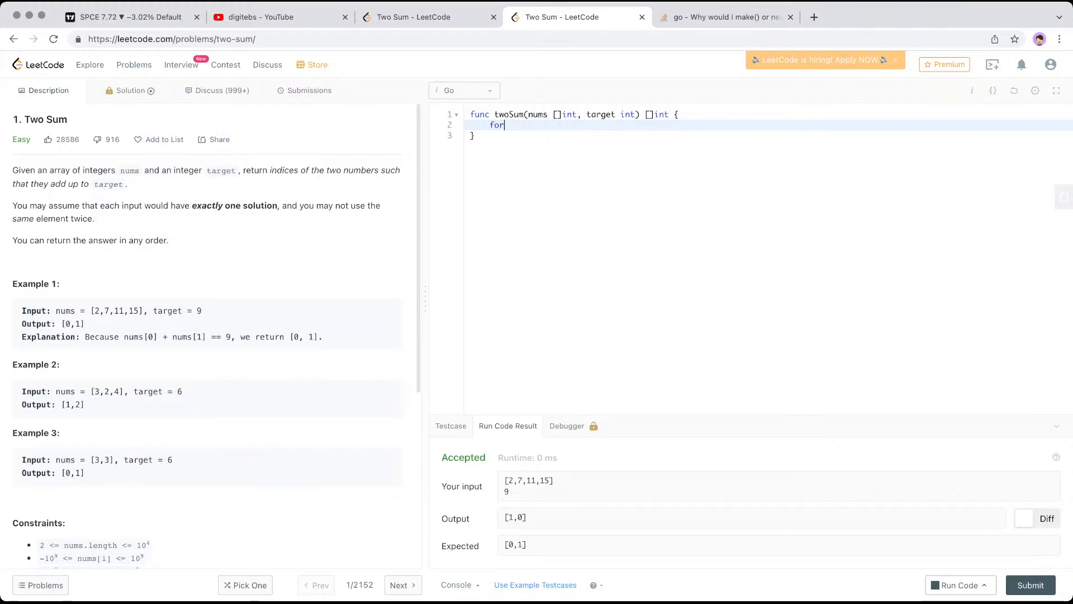
{"action": "type", "text": "i:=0; i <"}
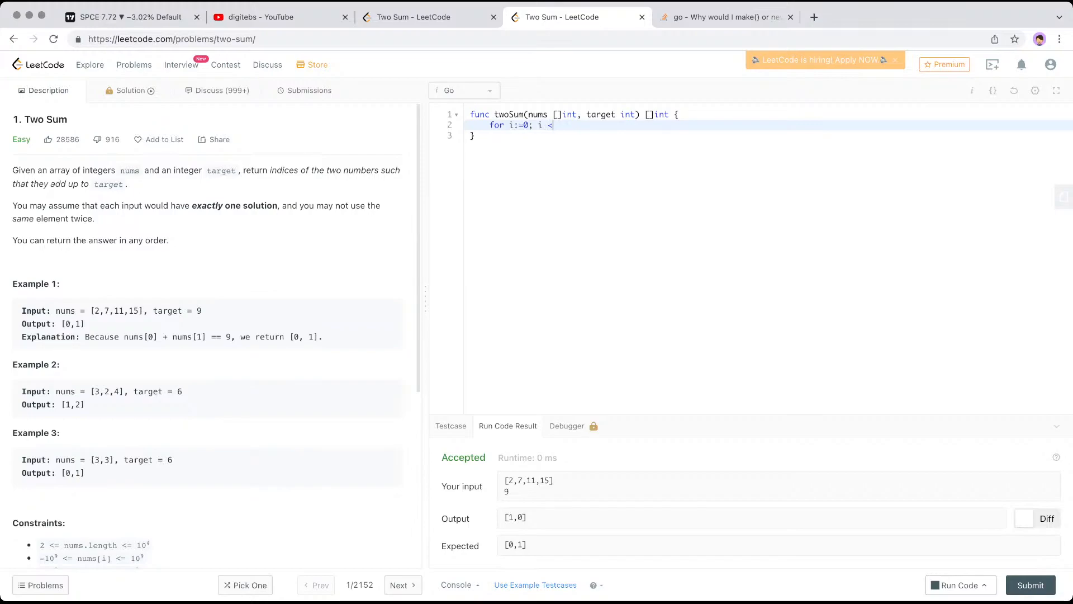
{"action": "type", "text": "len(n"}
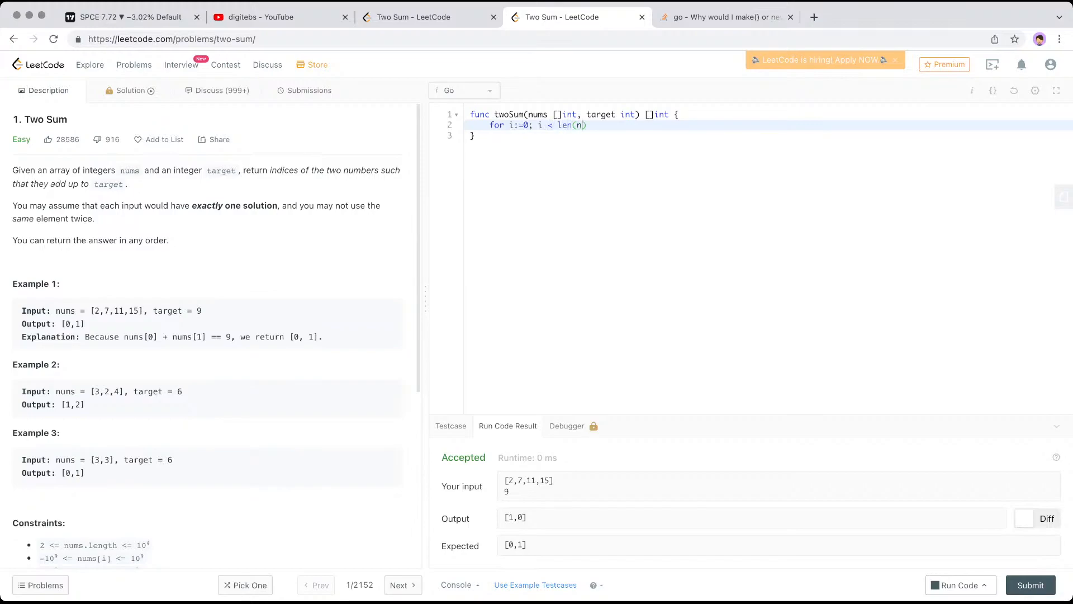
{"action": "type", "text": "ums); i++ {"}
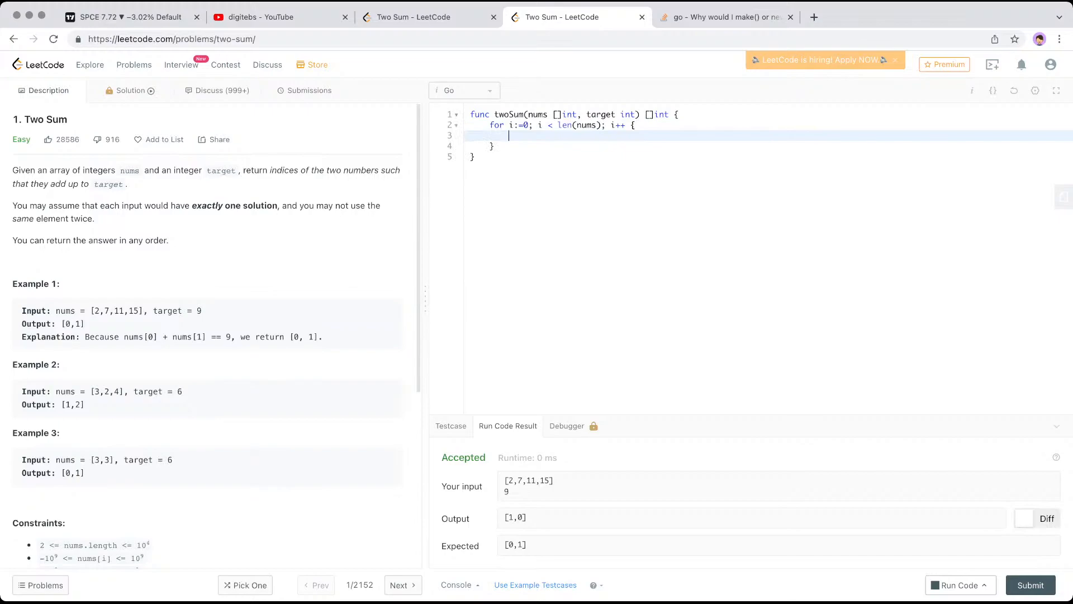
Add the inner loop for j:=i+1; j < len(nums); j++ {.
{"action": "type", "text": "f"}
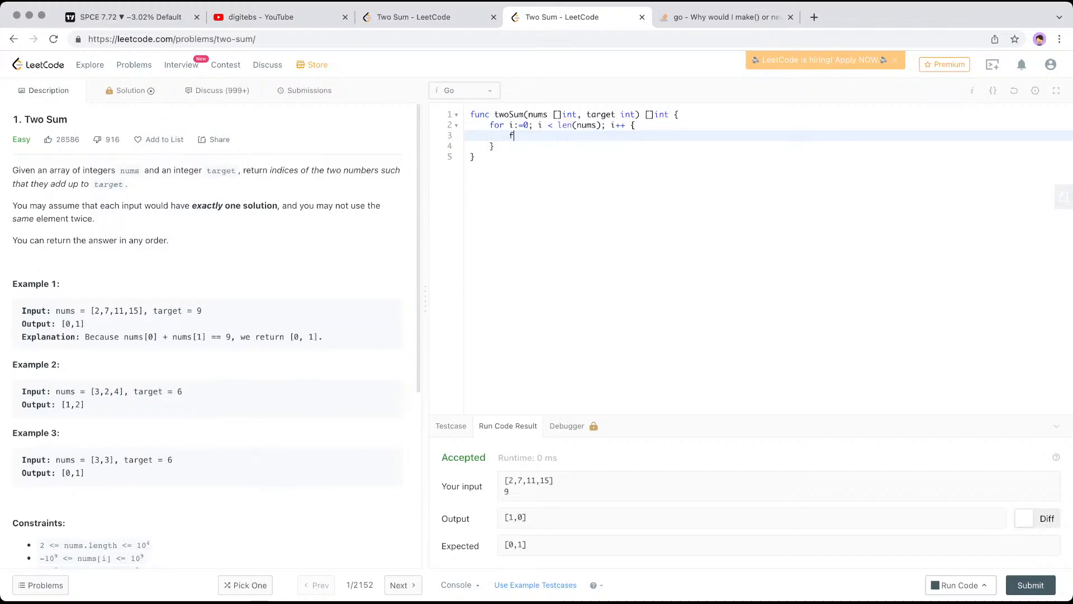
{"action": "type", "text": "or j:"}
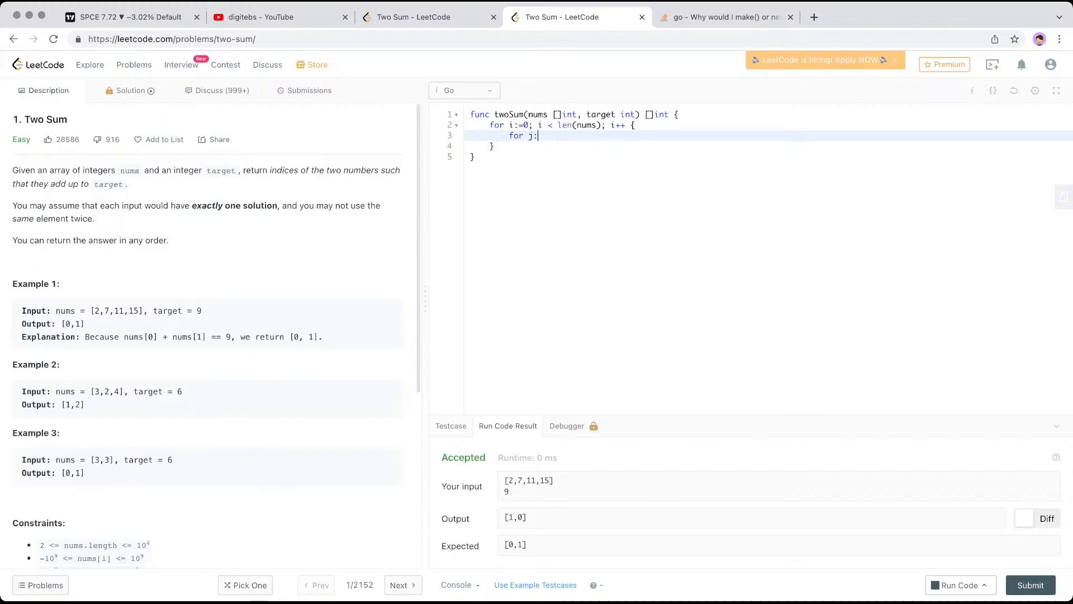
{"action": "type", "text": "=0;"}
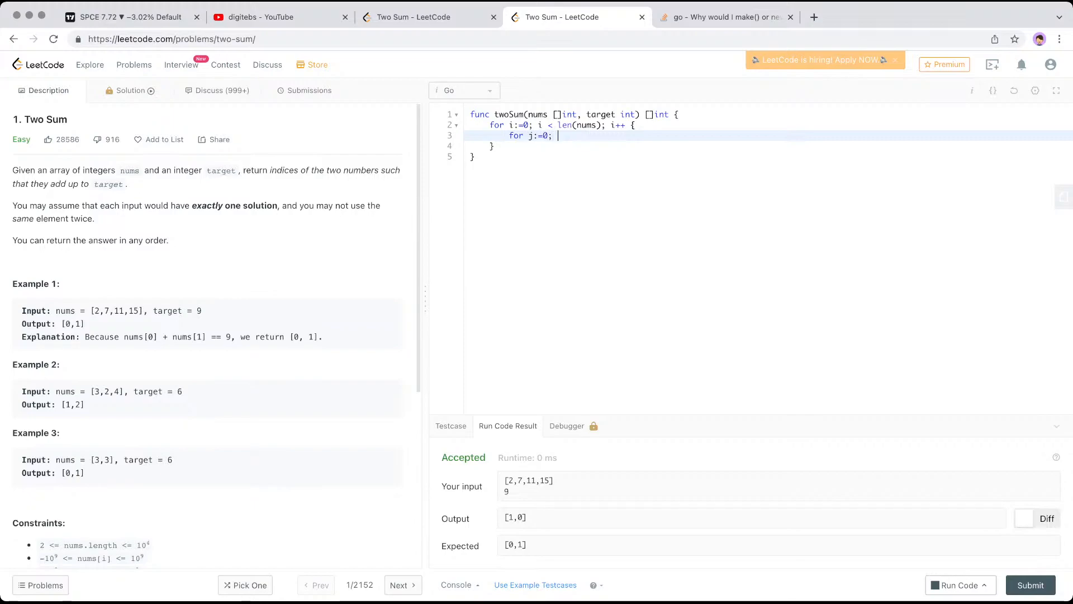
{"action": "type", "text": "i"}
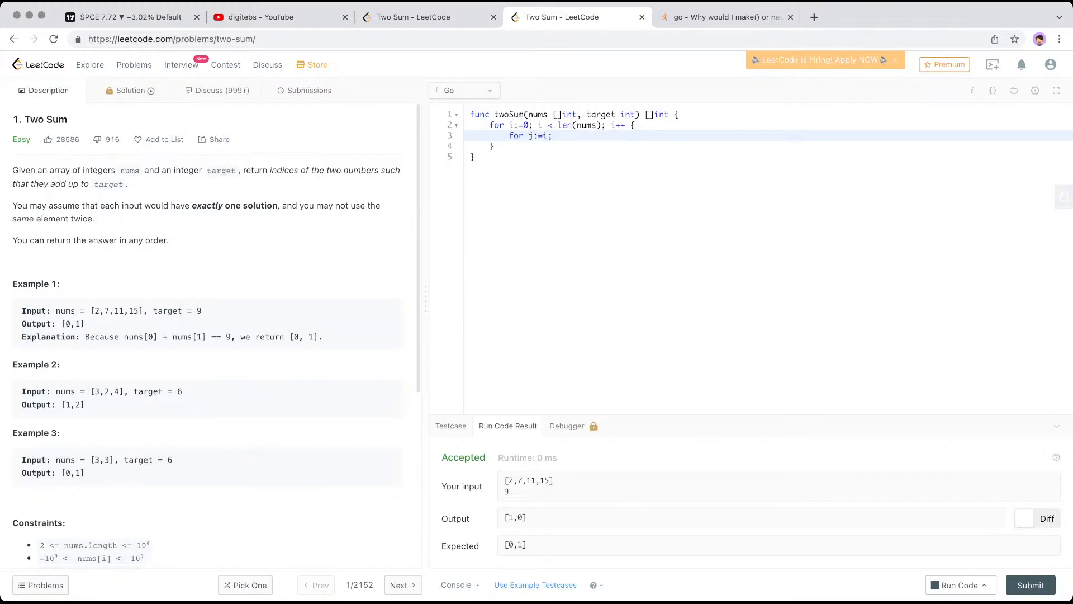
{"action": "type", "text": "+1;"}
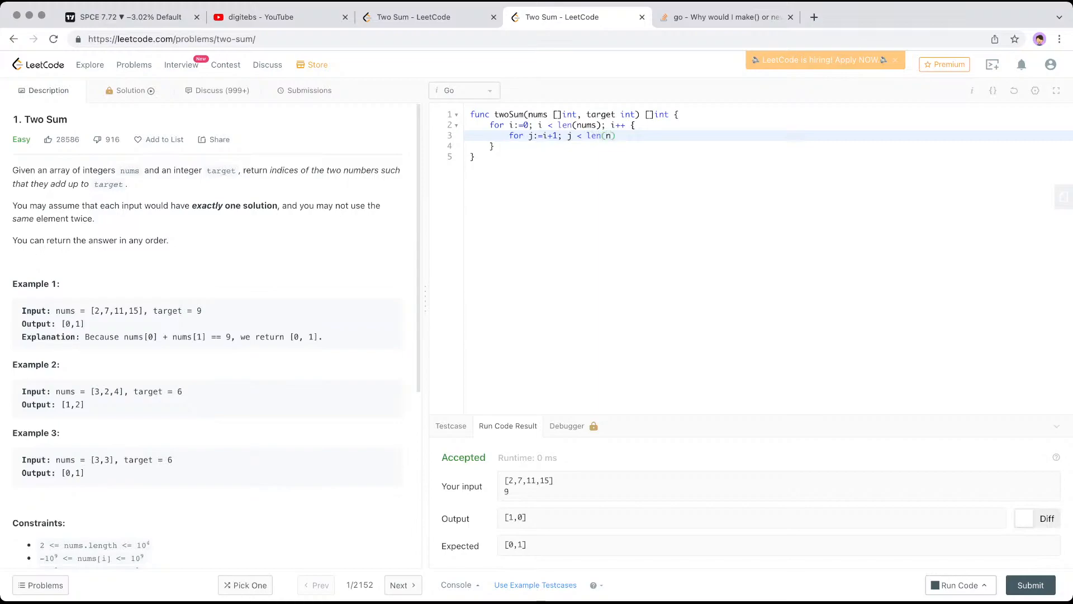
{"action": "type", "text": "ums"}
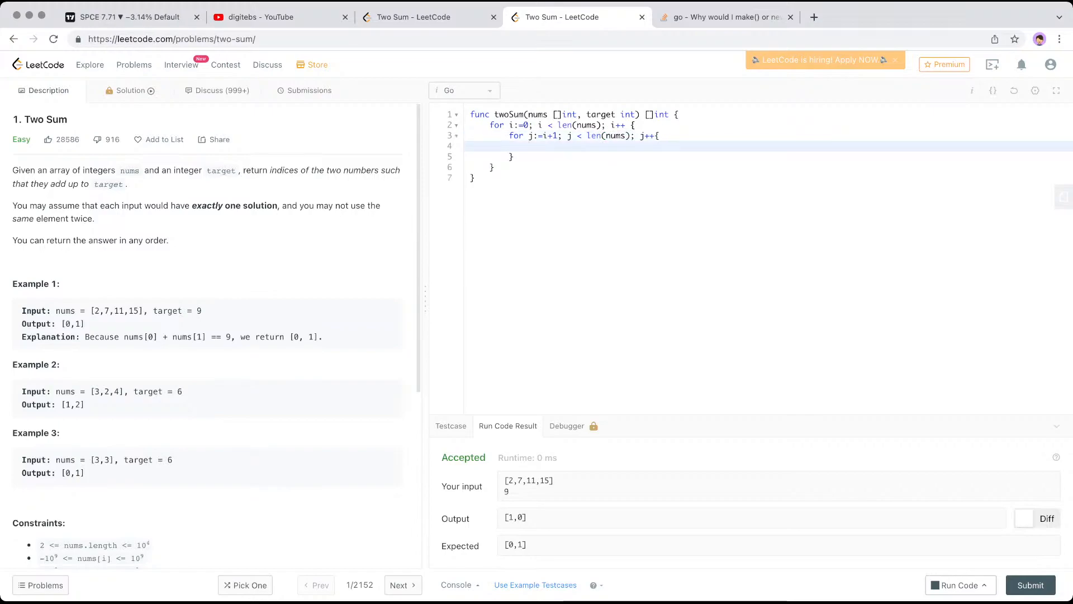
Return []int{i, j} when nums[i] + nums[j] == target.
{"action": "type", "text": "nums"}
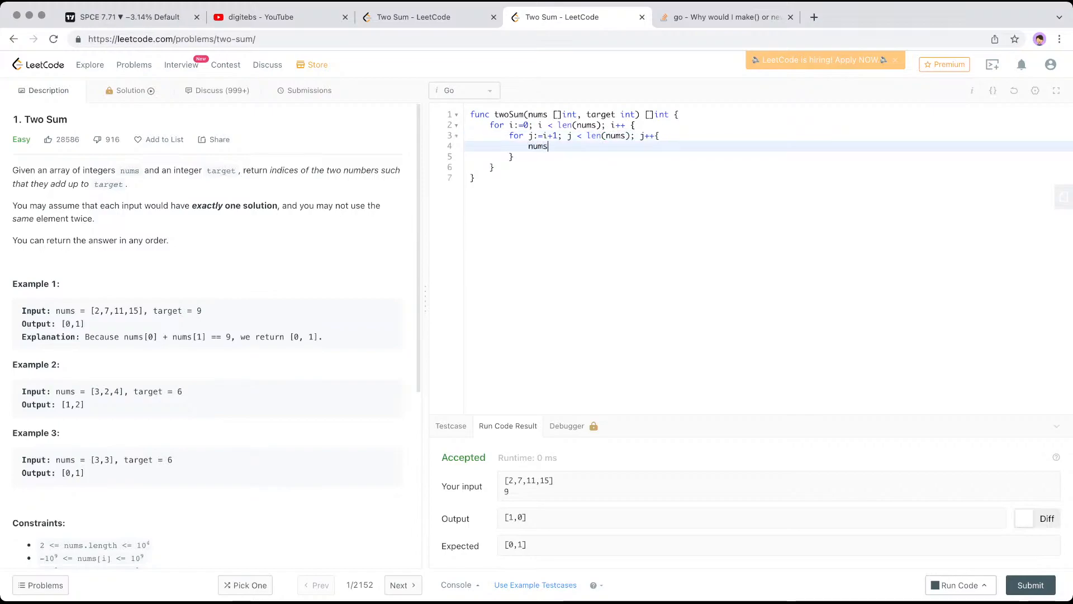
{"action": "type", "text": "[i]"}
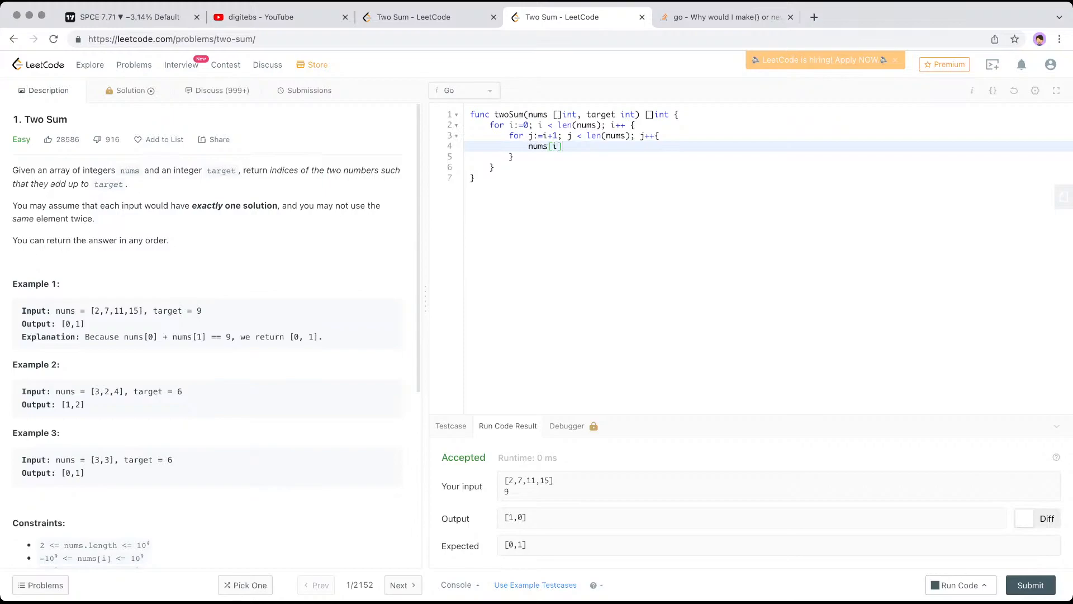
{"action": "type", "text": "+ nums"}
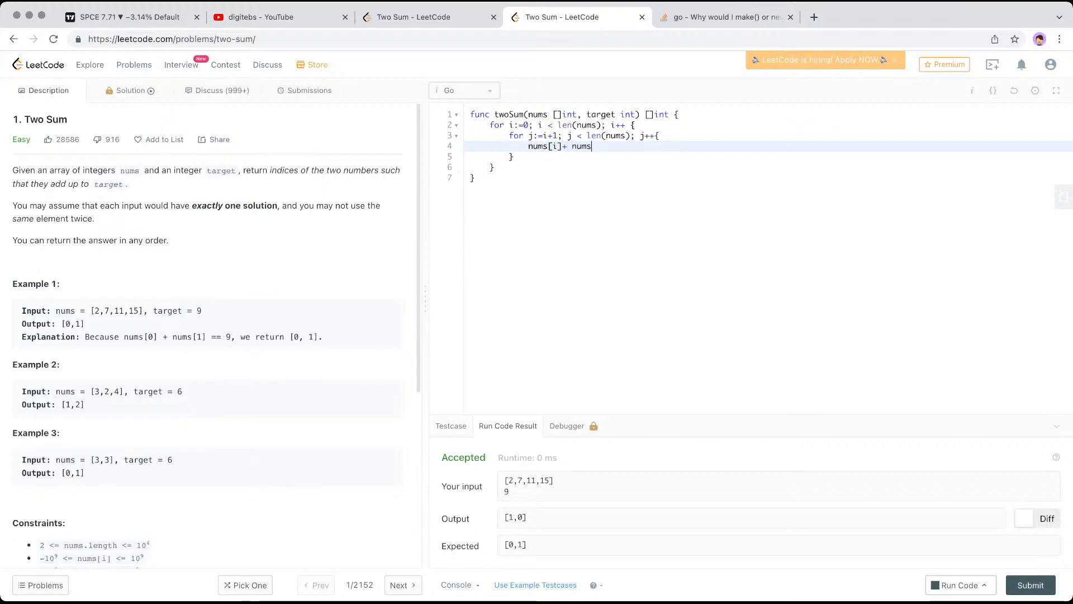
{"action": "type", "text": "[j]"}
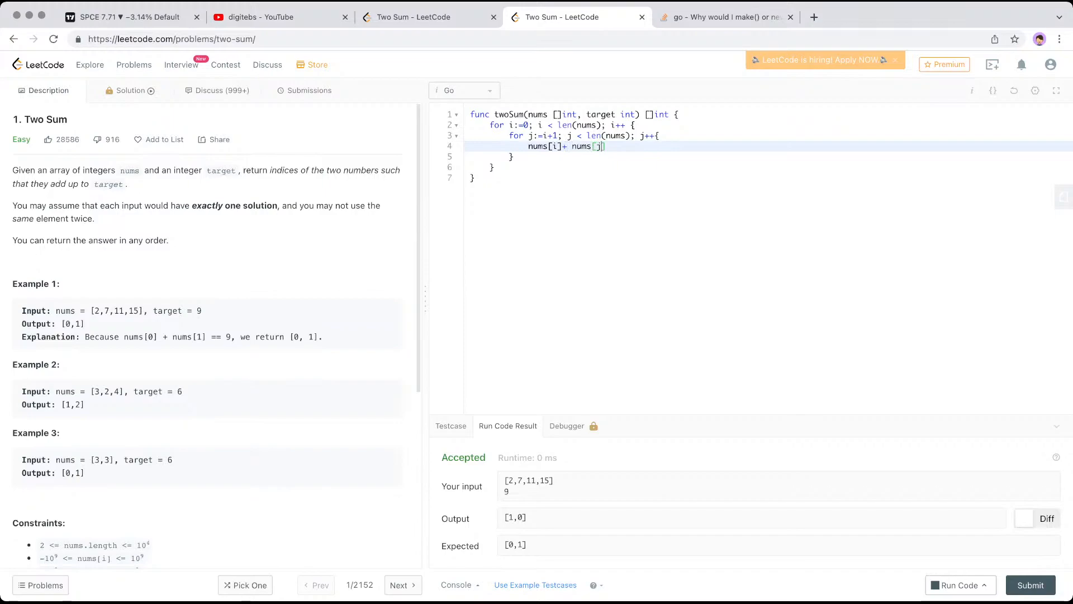
{"action": "type", "text": "iuf"}
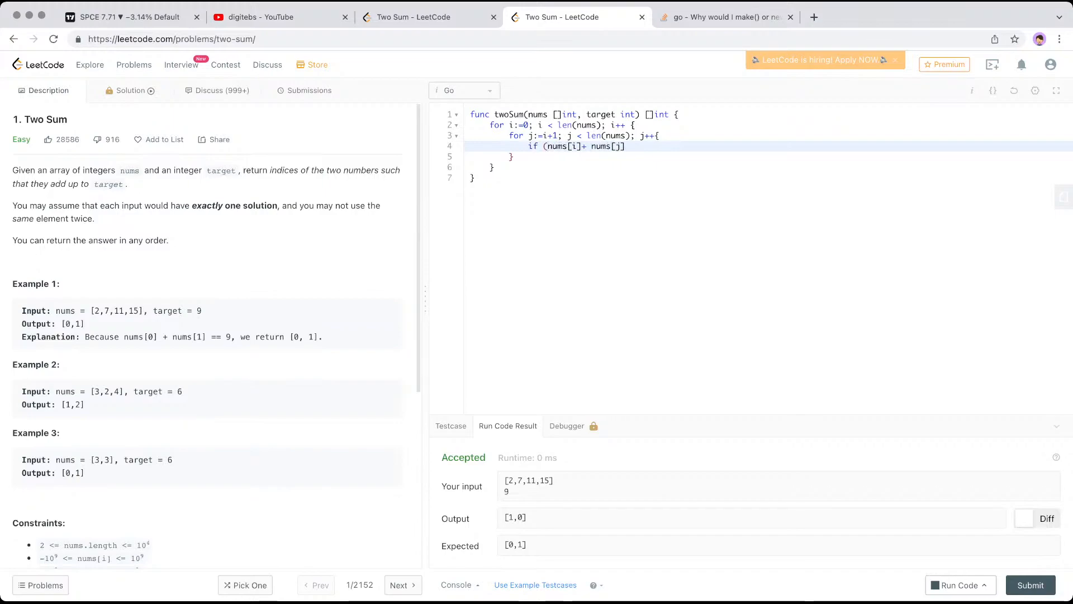
{"action": "type", "text": "=="}
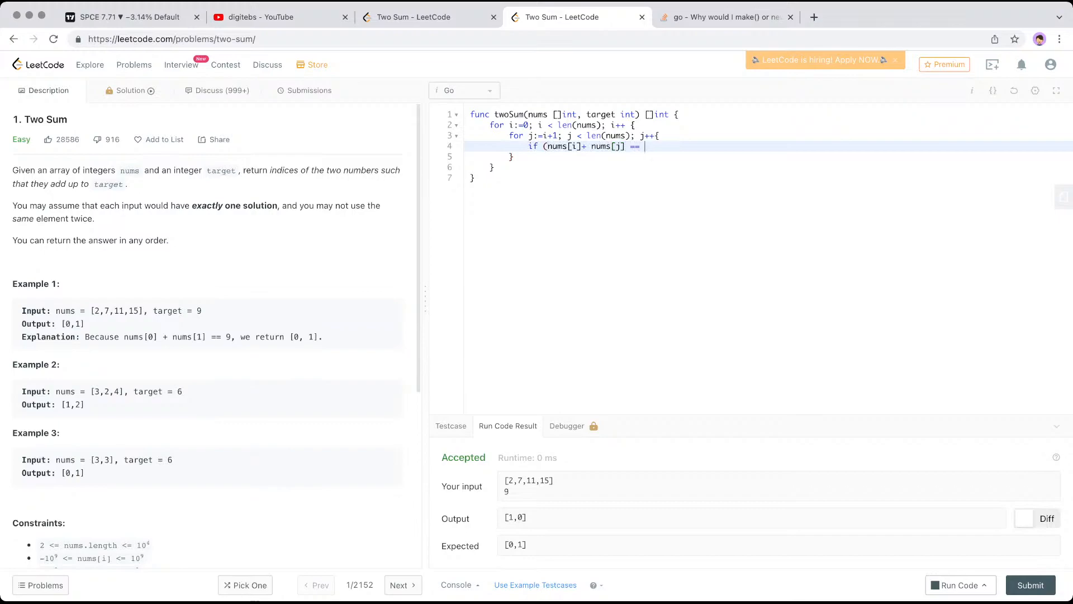
{"action": "type", "text": "target)"}
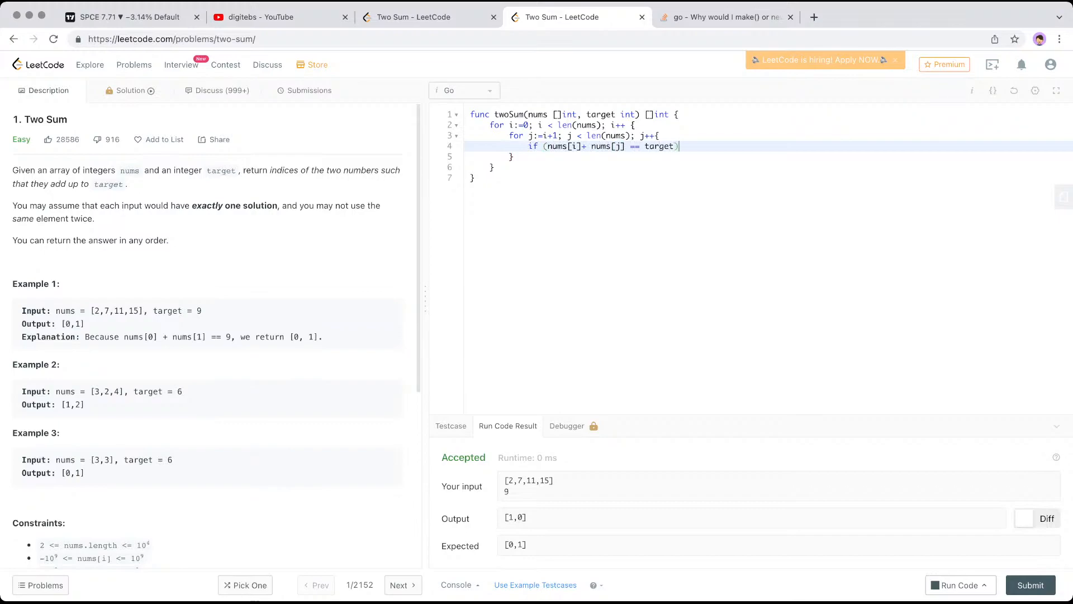
{"action": "type", "text": "{"}
{"action": "type", "text": "return ["}
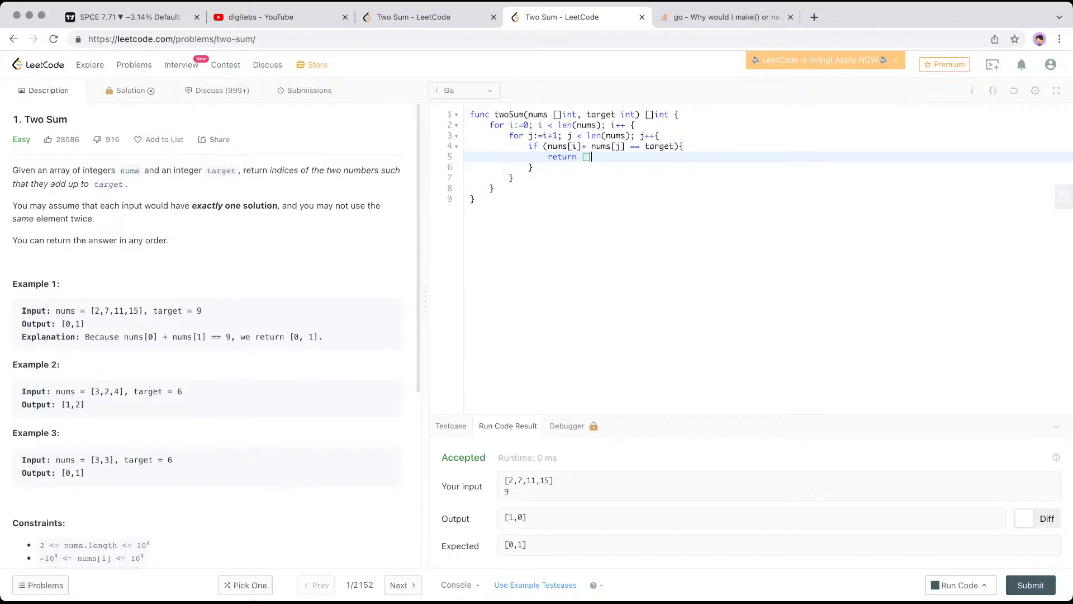
{"action": "type", "text": "int{}"}
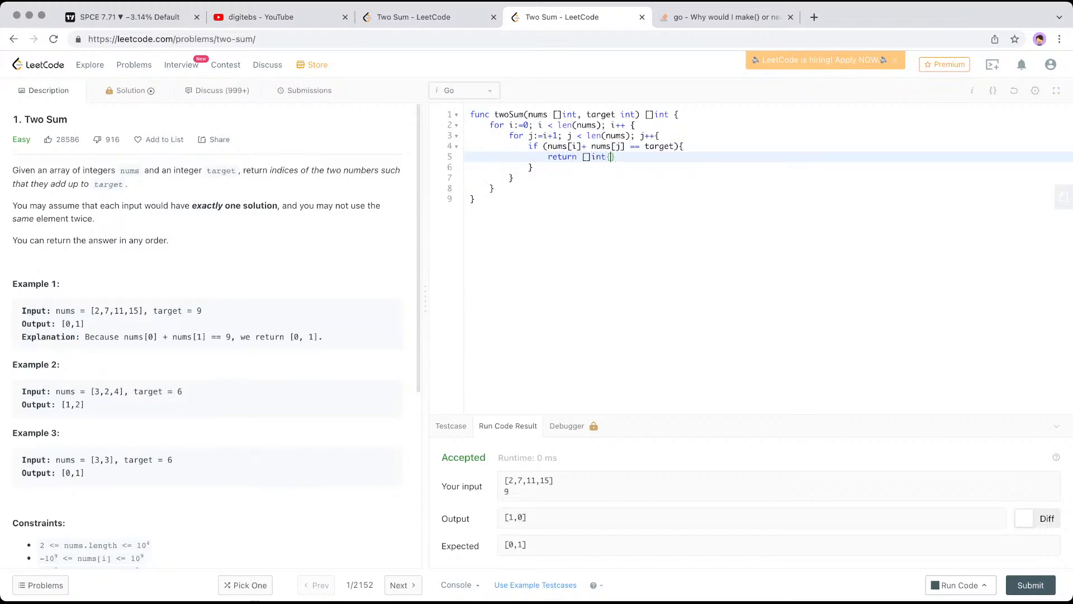
{"action": "type", "text": "i"}
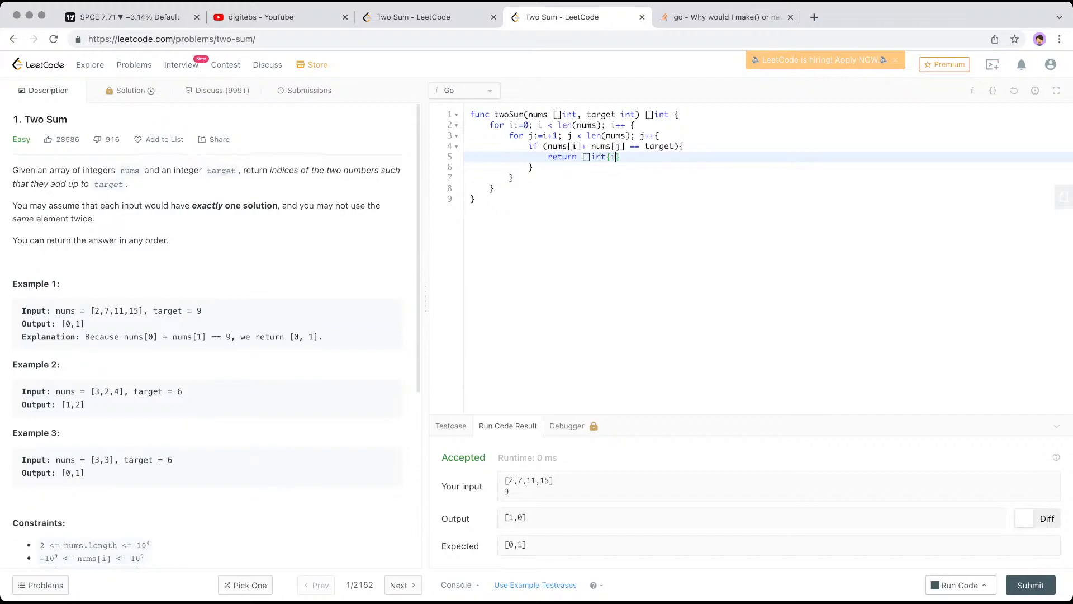
{"action": "type", "text": ", j}"}
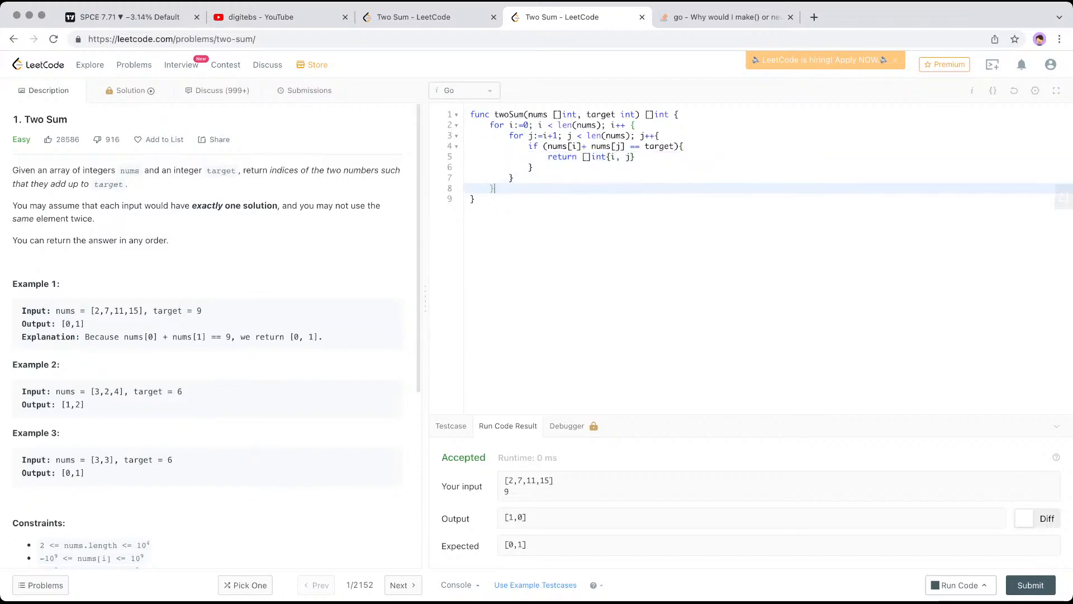
Finish the function with return nil after the nested loops.
{"action": "type", "text": "returnr"}
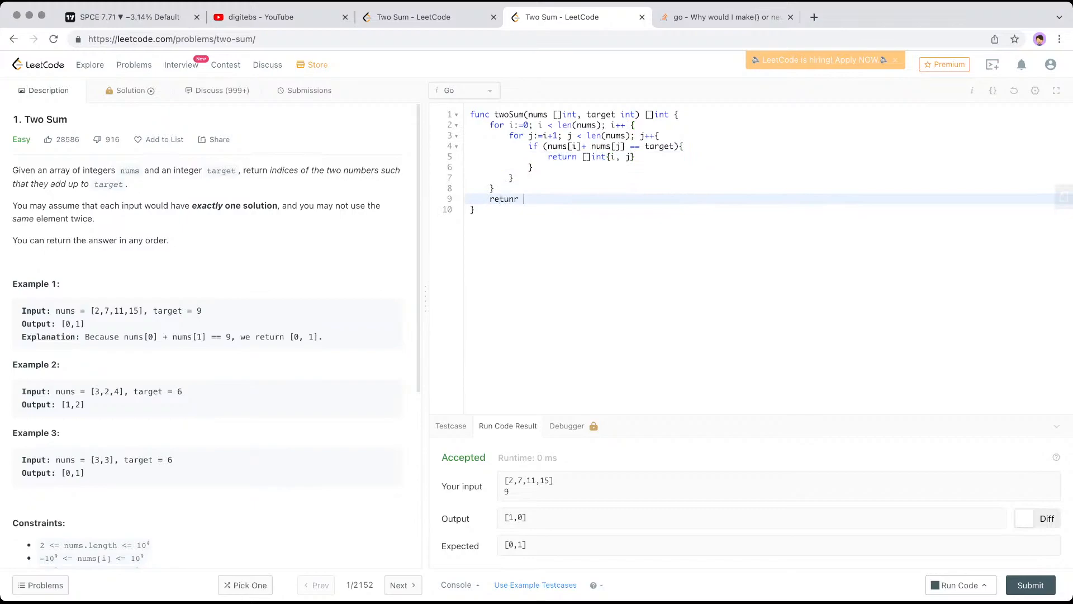
{"action": "key", "text": "Backspace"}
{"action": "type", "text": " ni"}
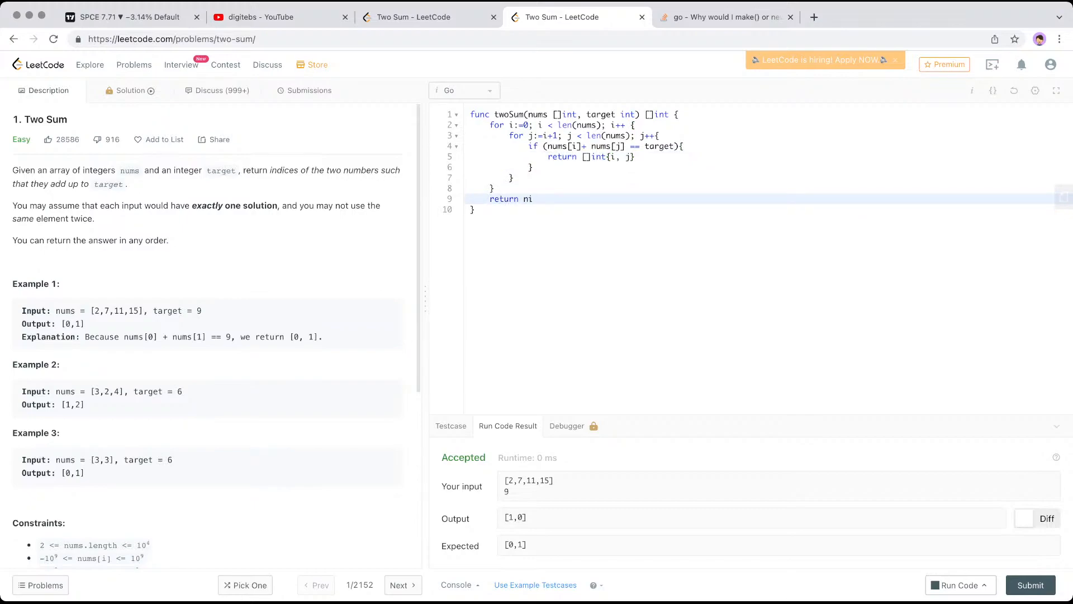
{"action": "type", "text": "l"}
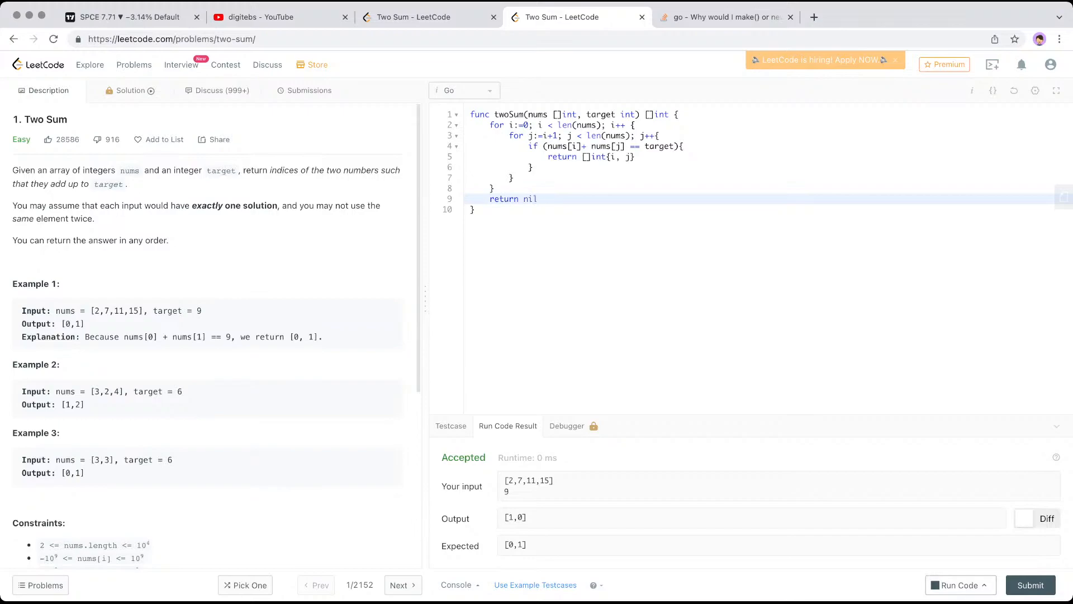
Run the brute-force code for output [0,1], then submit it for an accepted 52 ms result.
{"action": "left_click", "coordinate": [960, 585]}
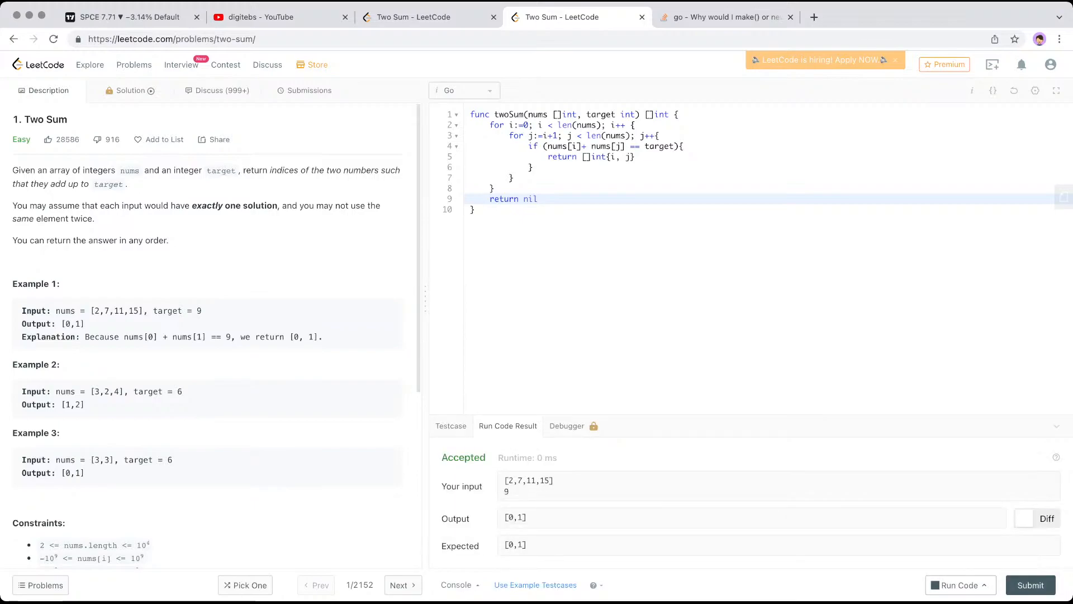
{"action": "left_click", "coordinate": [308, 90]}
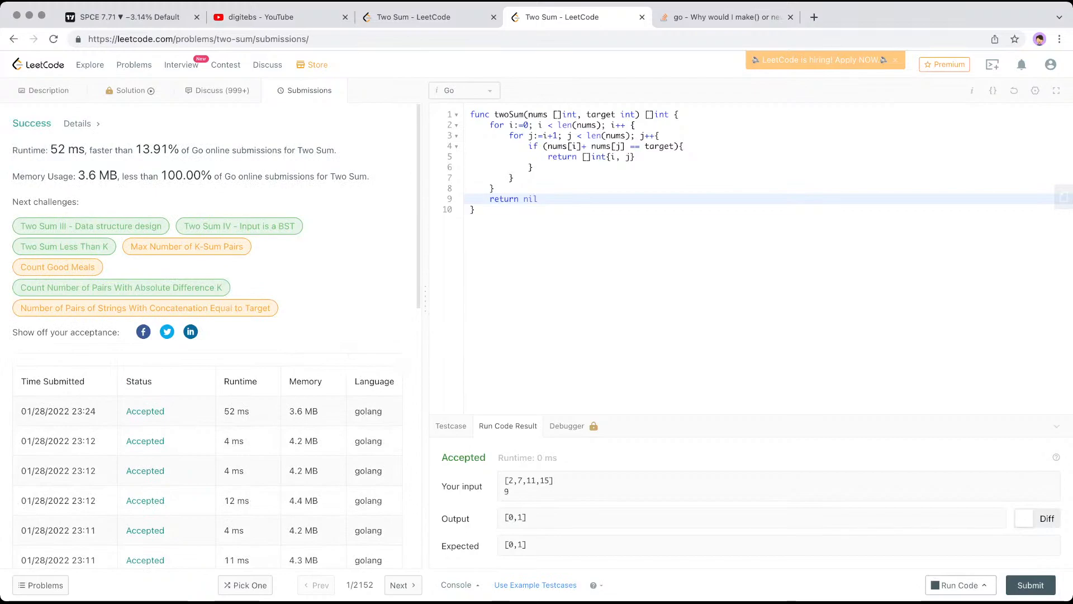
Resubmit for a second accepted 41 ms run, then go back to the Description.
{"action": "left_click", "coordinate": [1031, 585]}
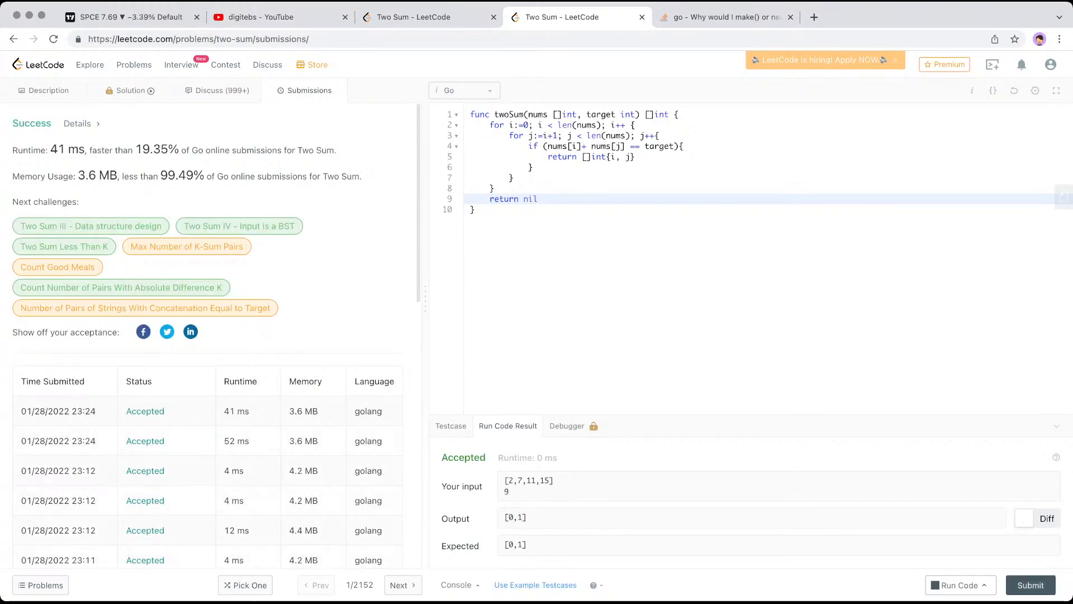
{"action": "left_click", "coordinate": [48, 90]}
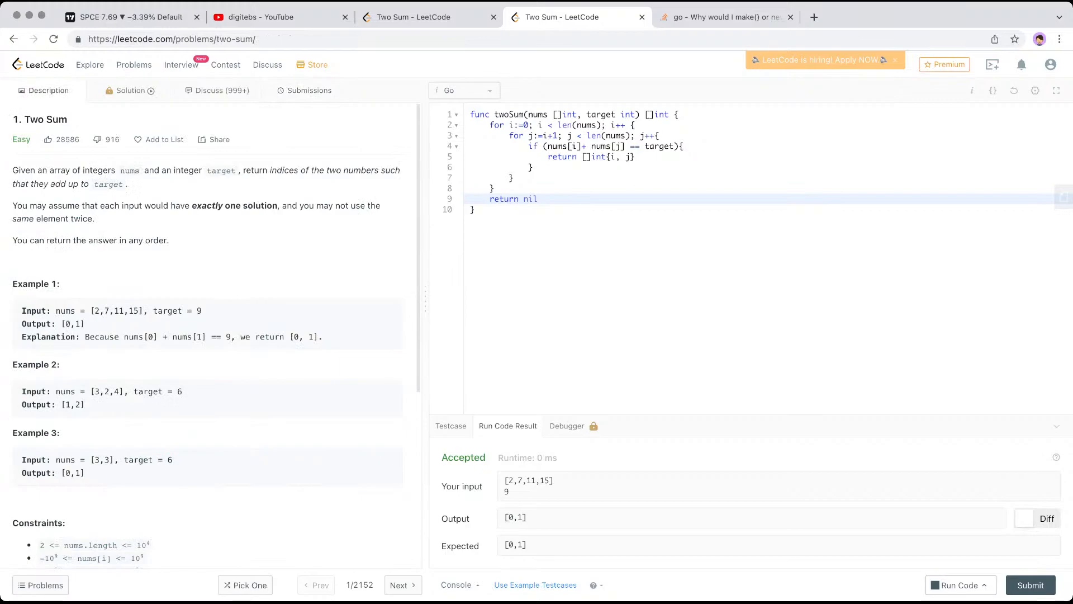
Paste a /* */-commented copy of twoSum below and select the original loop body.
{"action": "left_click", "coordinate": [528, 114]}
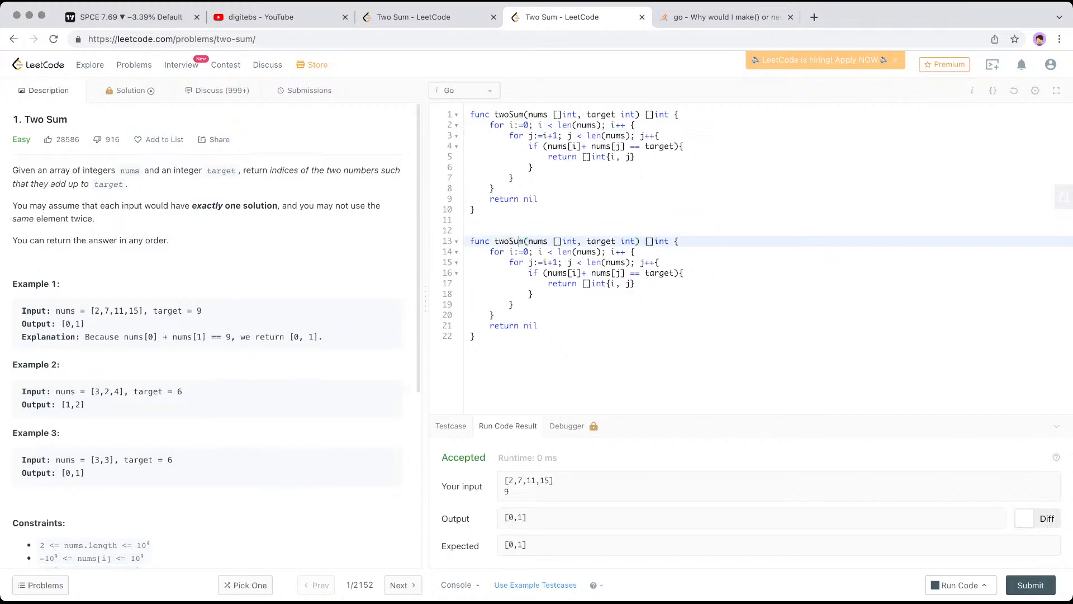
{"action": "type", "text": "/*"}
{"action": "type", "text": "*/"}
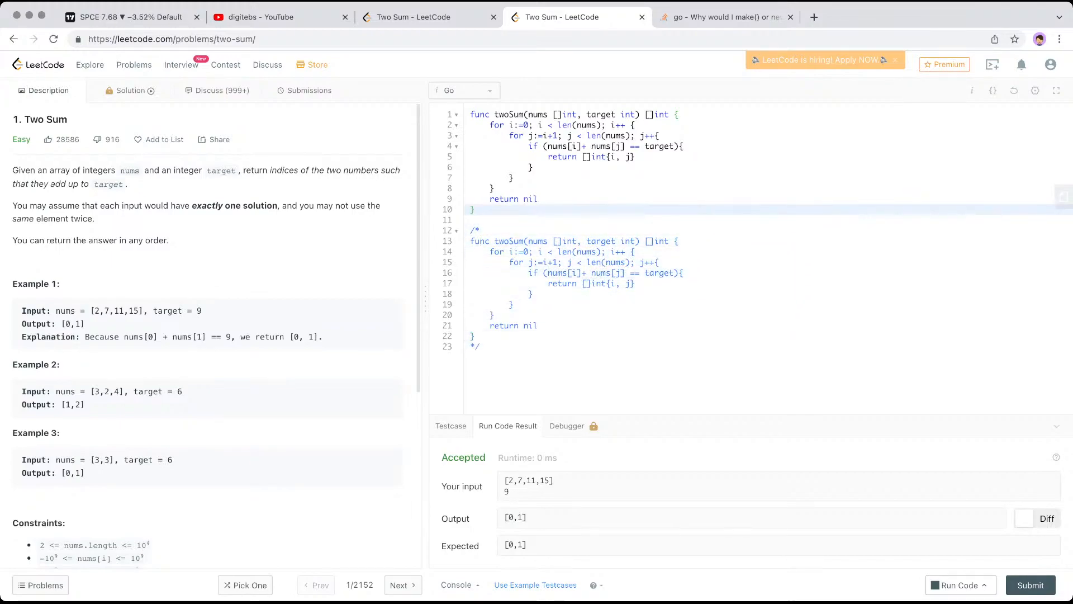
{"action": "left_click_drag", "start_coordinate": [490, 124], "coordinate": [538, 199]}
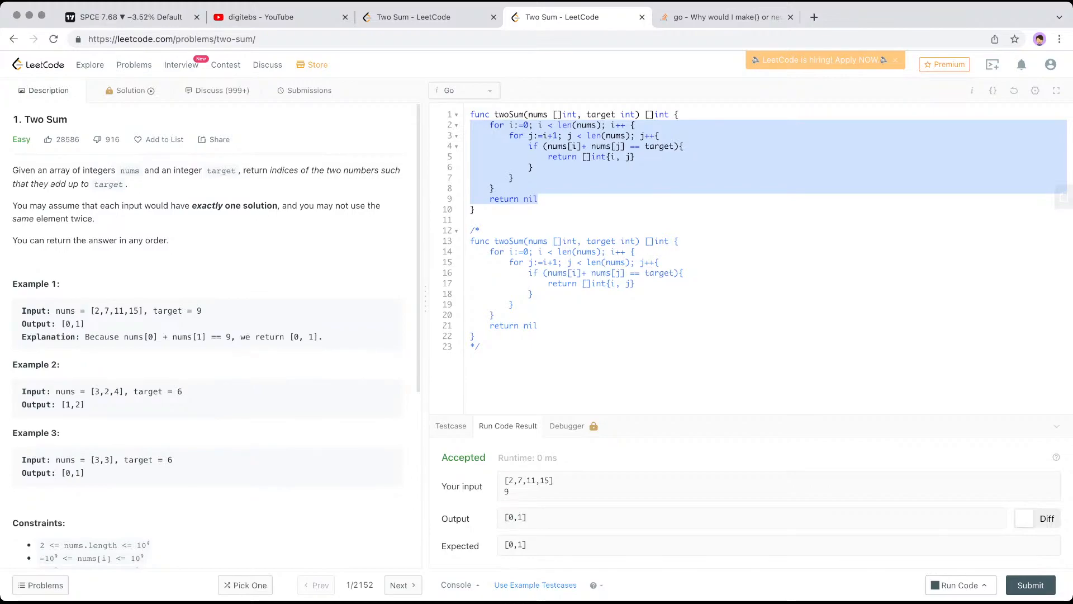
Write the comment lines // a + b == c and // a = c-b in the cleared body.
{"action": "type", "text": "//"}
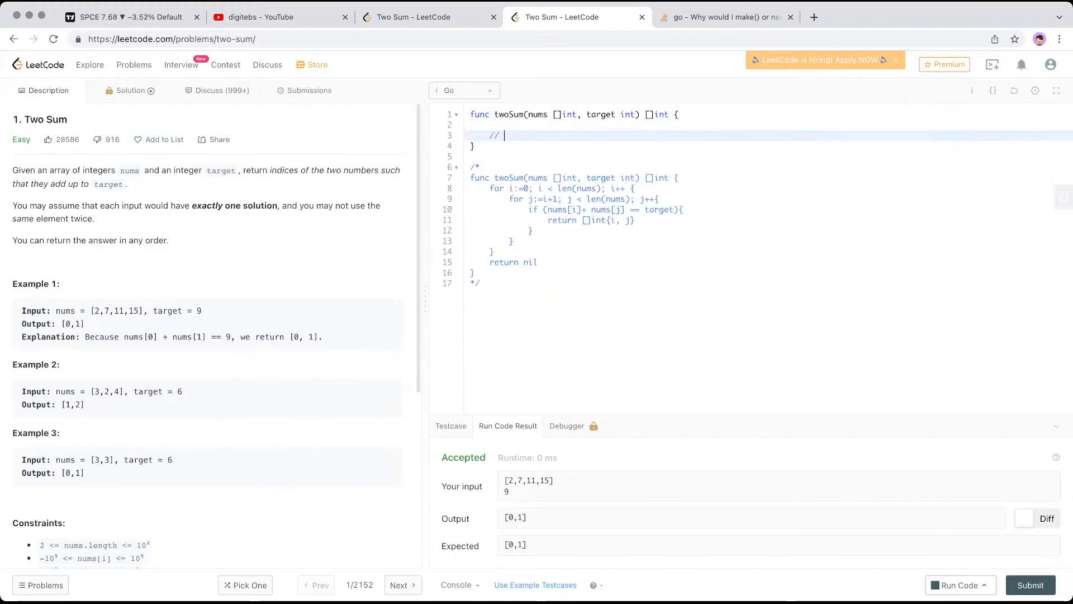
{"action": "type", "text": "a + b == c"}
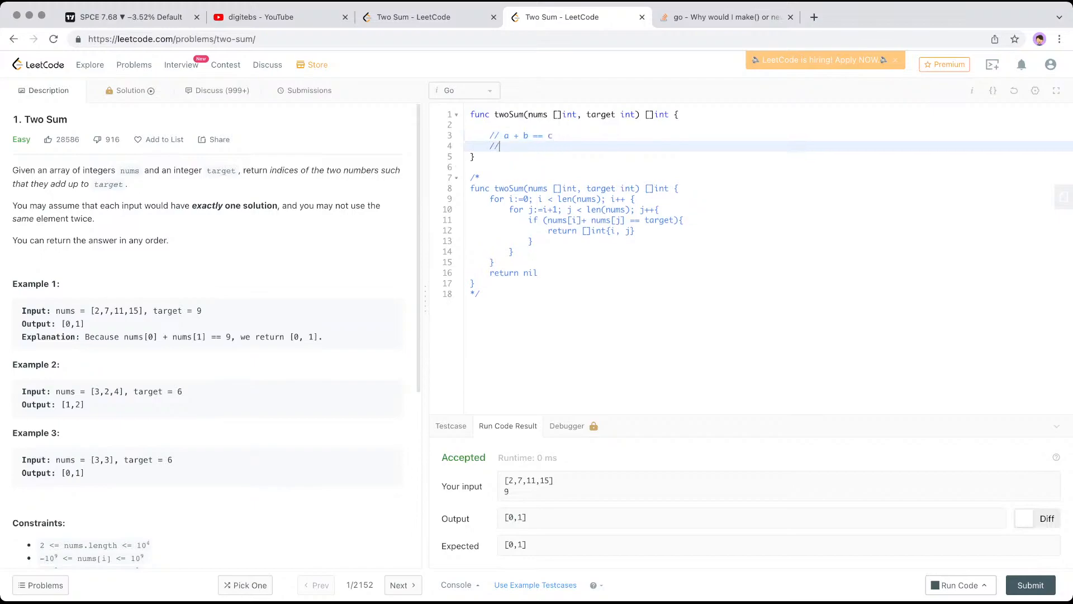
{"action": "type", "text": "a"}
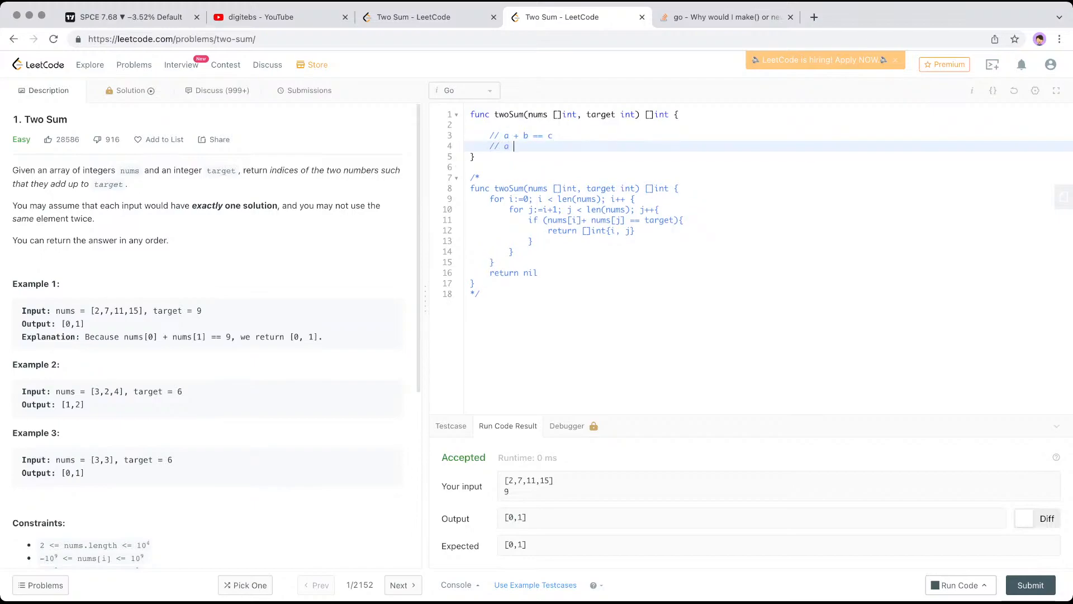
{"action": "type", "text": "= b -"}
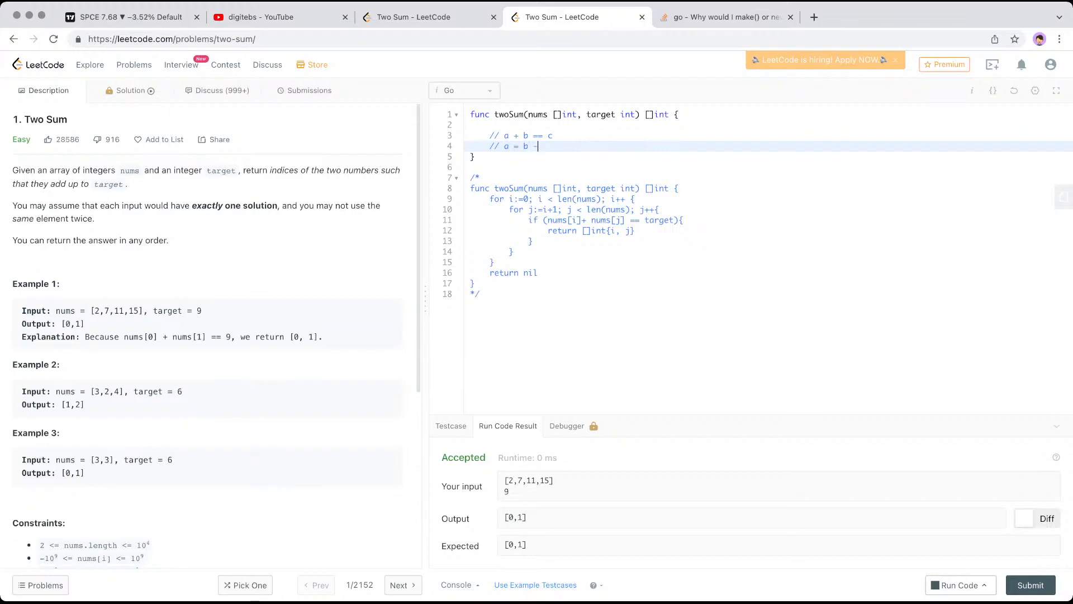
{"action": "type", "text": "c"}
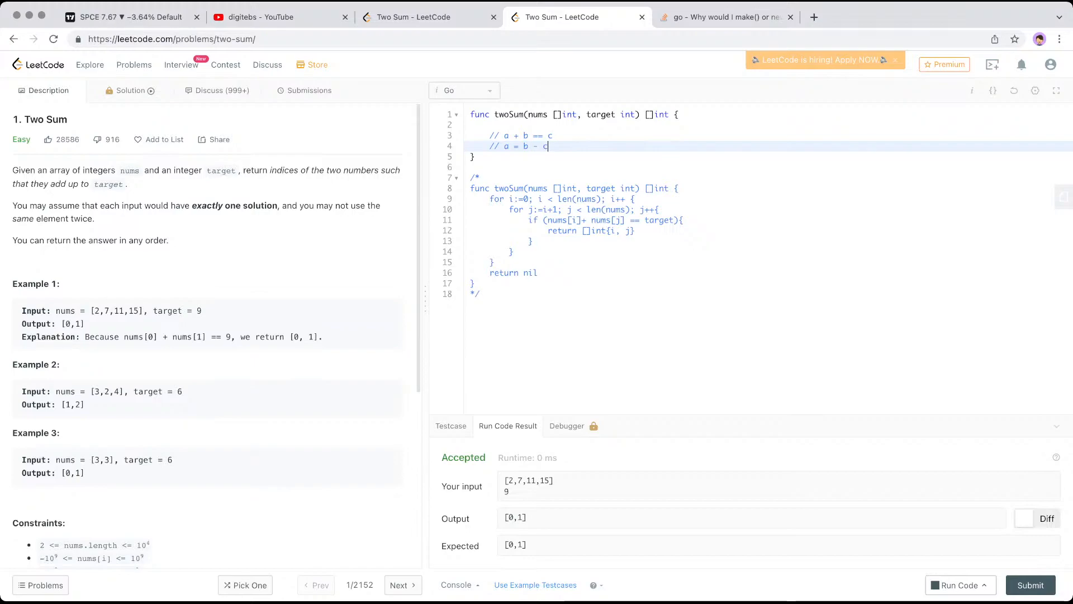
{"action": "type", "text": "-b"}
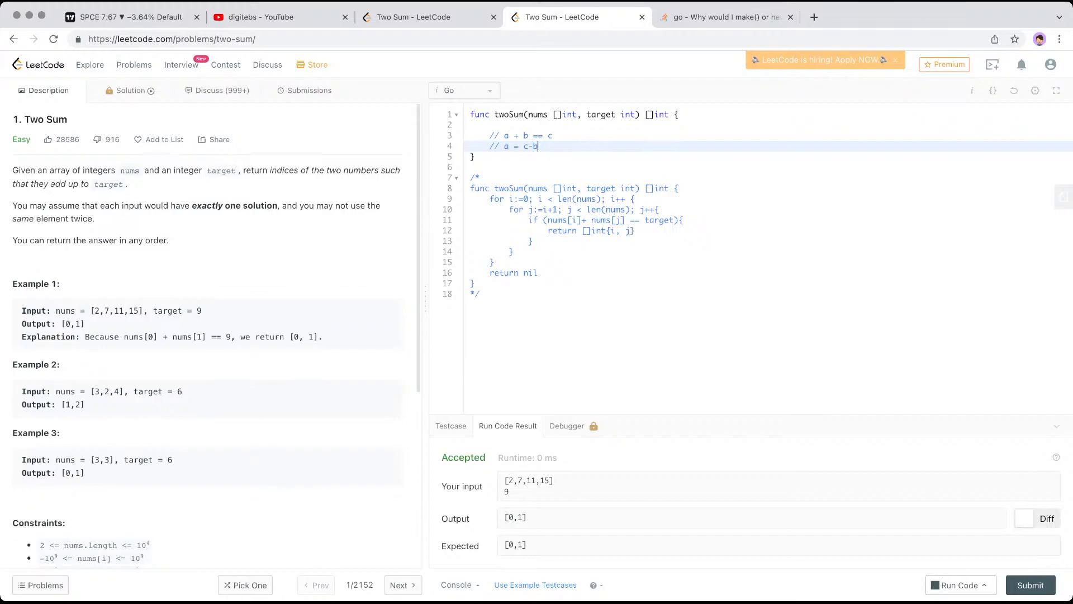
{"action": "left_click_drag", "start_coordinate": [190, 206], "coordinate": [278, 205]}
{"action": "type", "text": "for"}
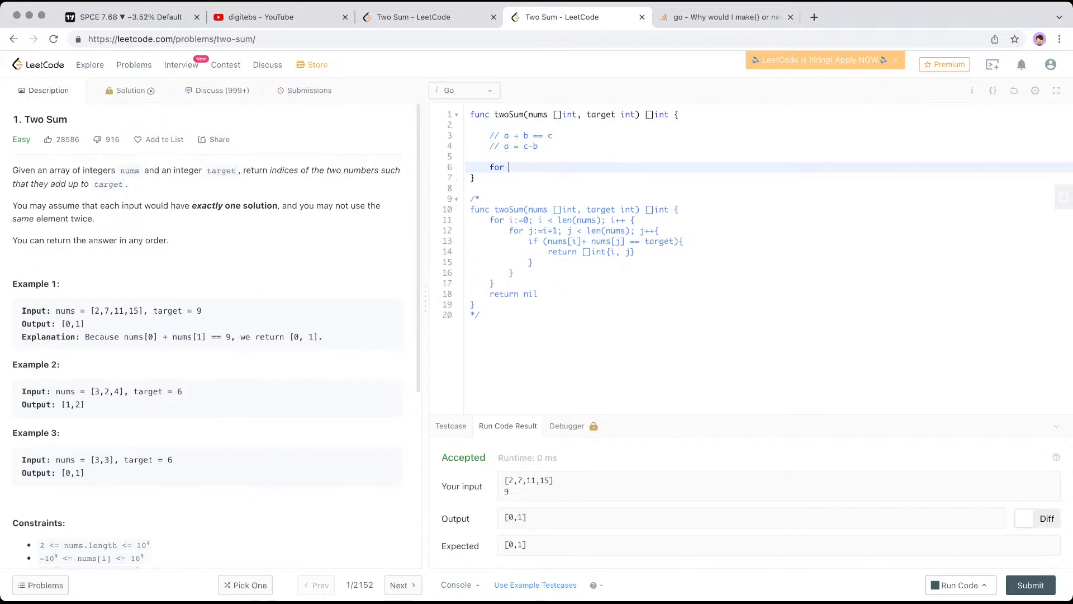
Declare hm := make(map[int]int) at the top of the body.
{"action": "type", "text": "i"}
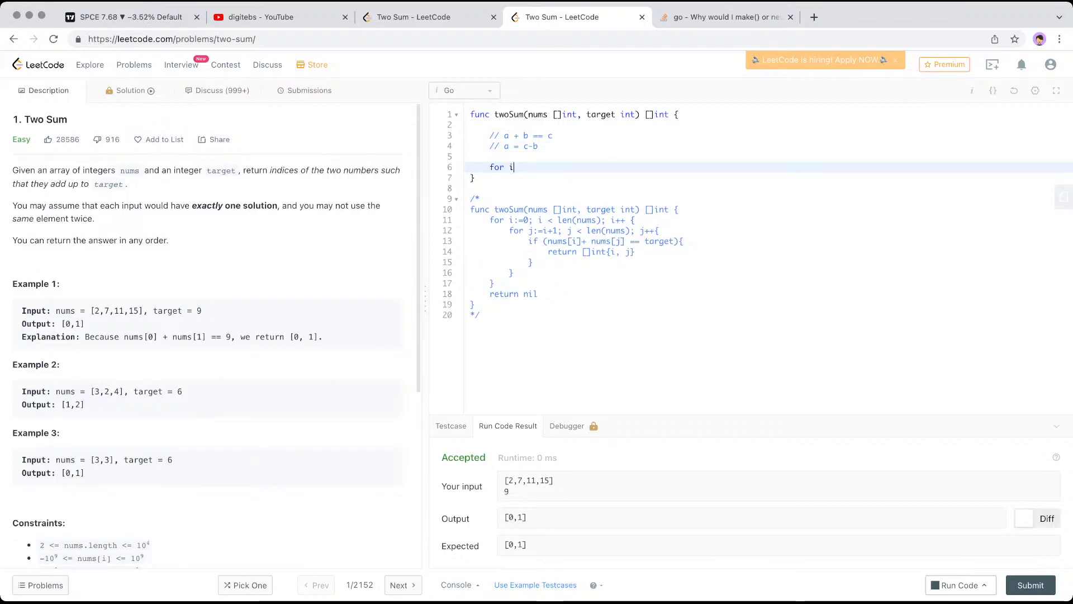
{"action": "key", "text": "Backspace"}
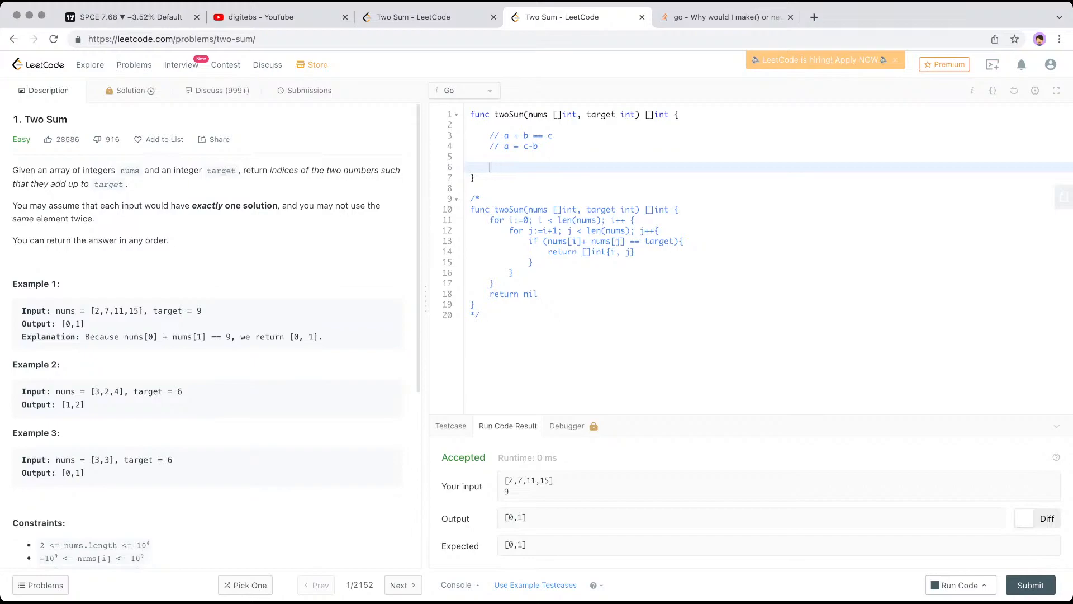
{"action": "type", "text": "hm := m"}
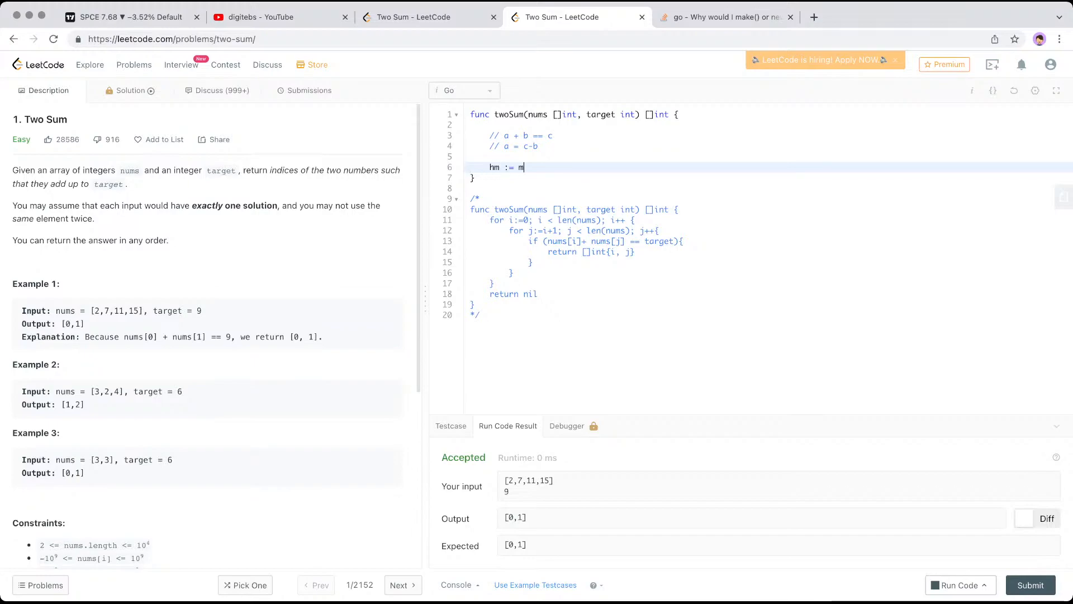
{"action": "type", "text": "ake()"}
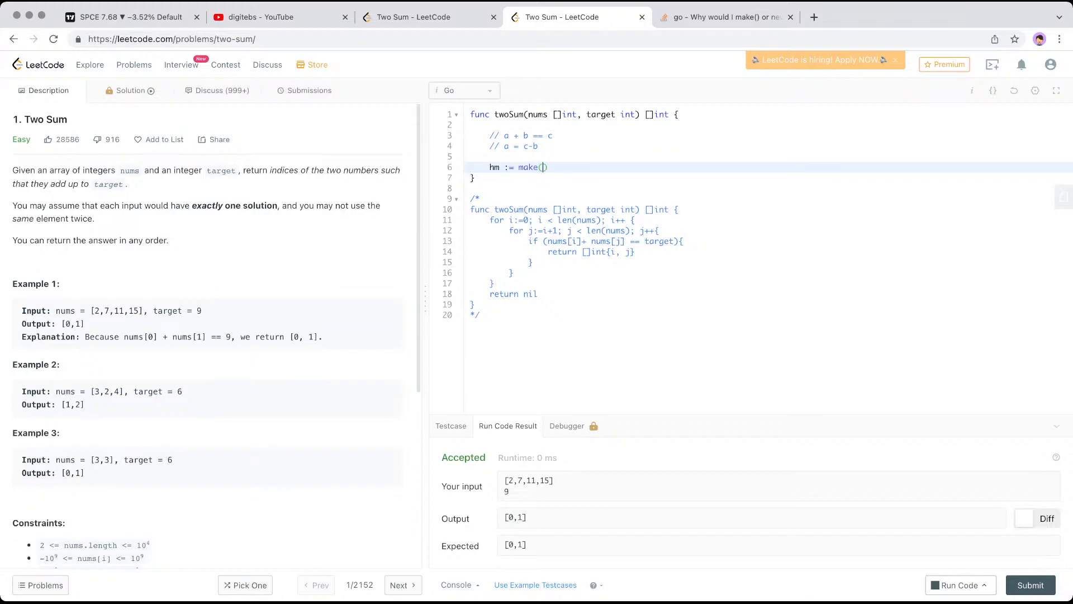
{"action": "type", "text": "map[]"}
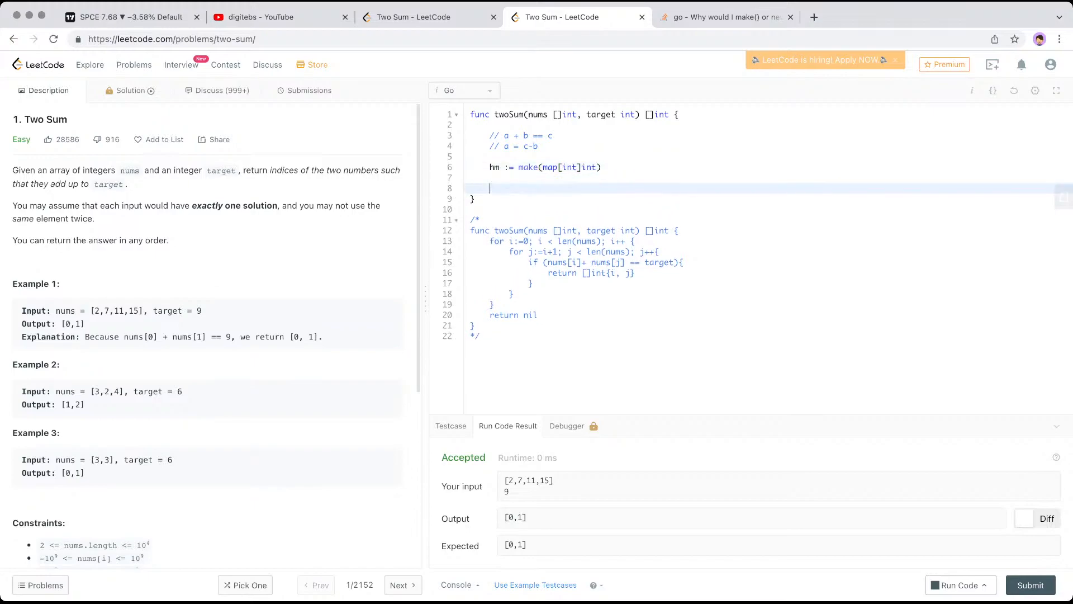
Open an empty for i,v := range nums { loop below the map.
{"action": "type", "text": "for"}
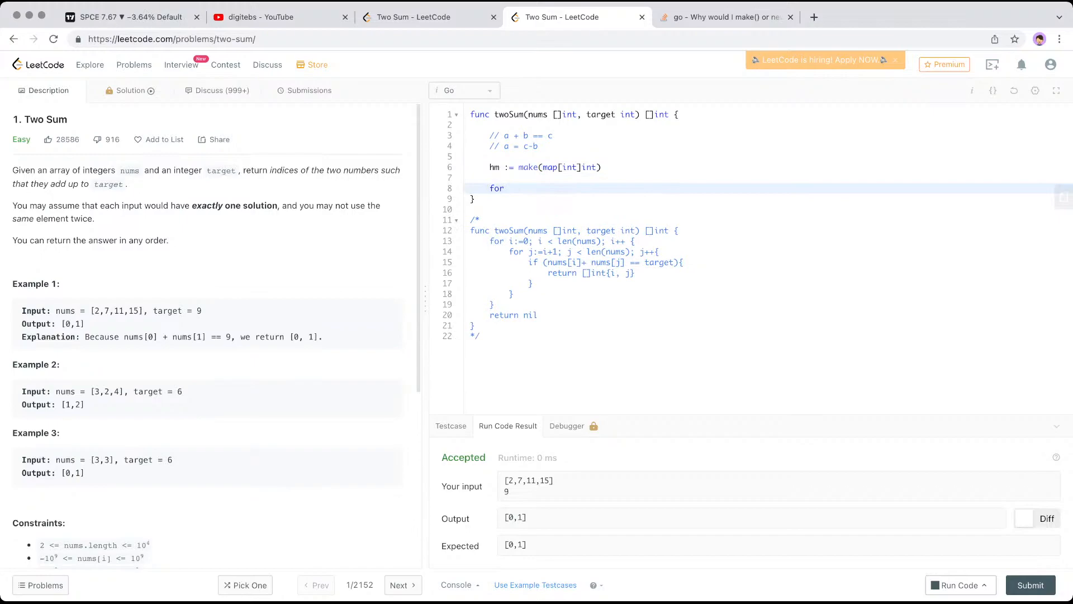
{"action": "type", "text": "i"}
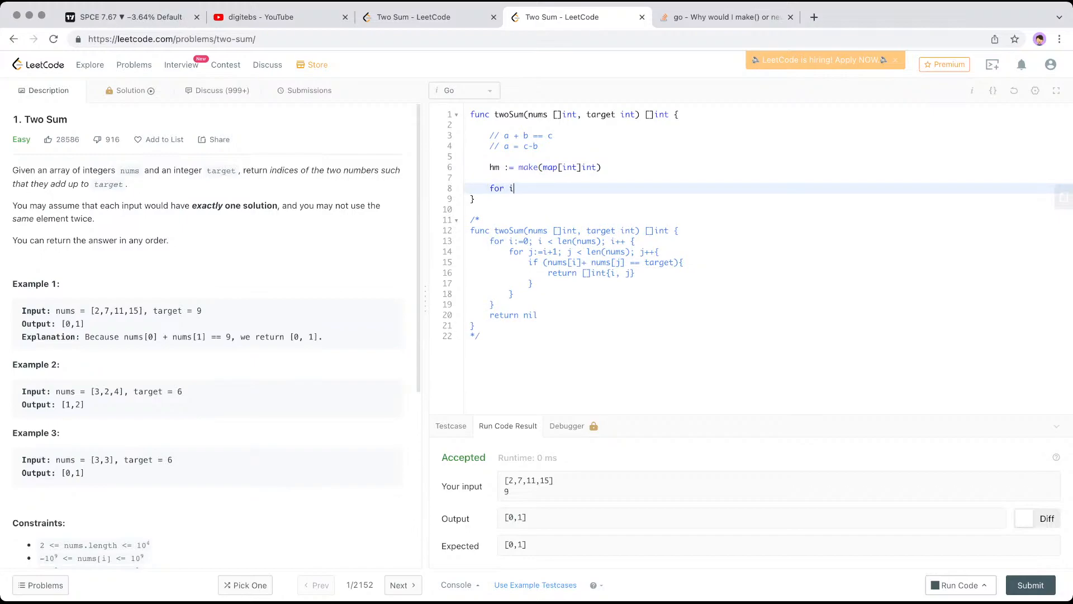
{"action": "type", "text": ","}
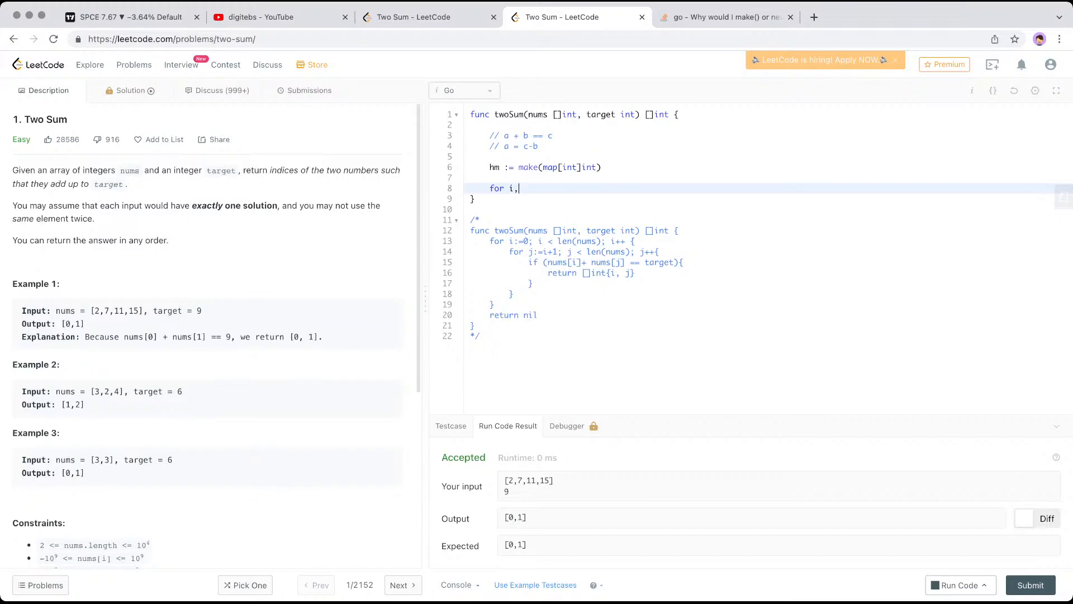
{"action": "type", "text": "v :="}
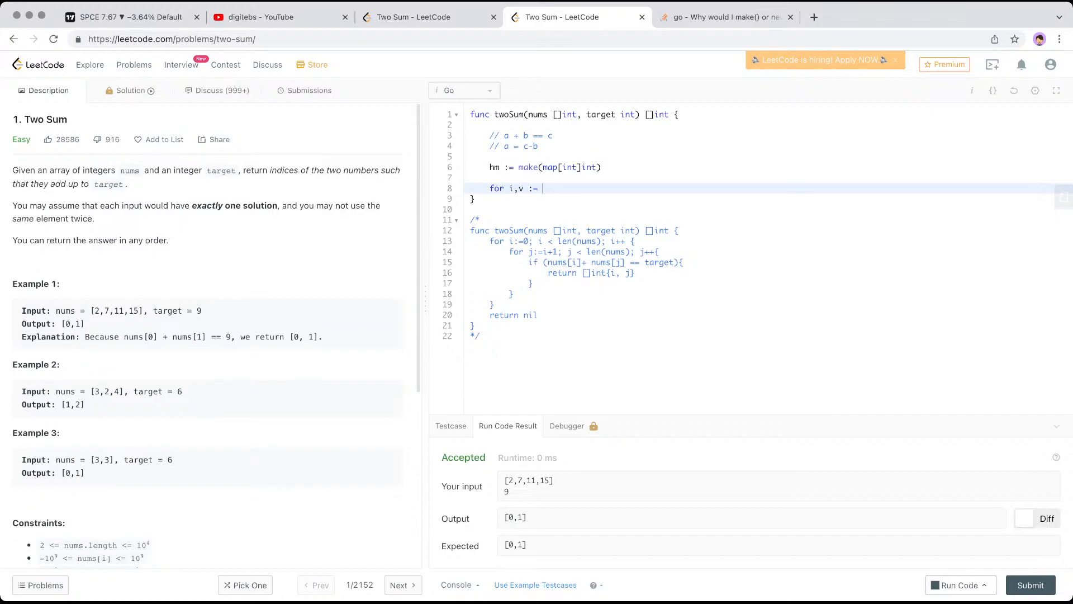
{"action": "type", "text": "range nums"}
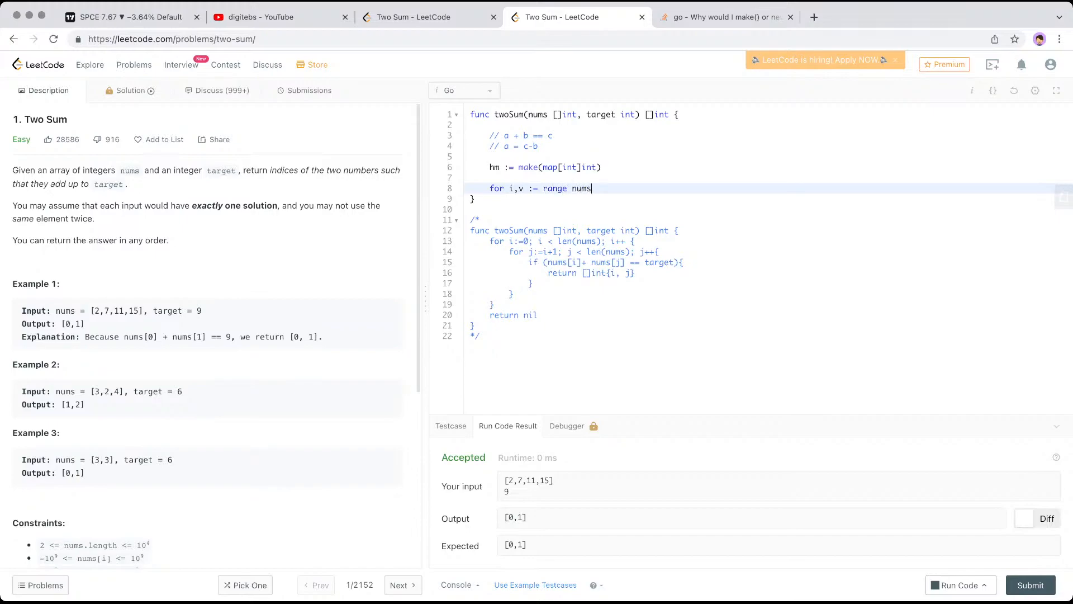
{"action": "type", "text": "{"}
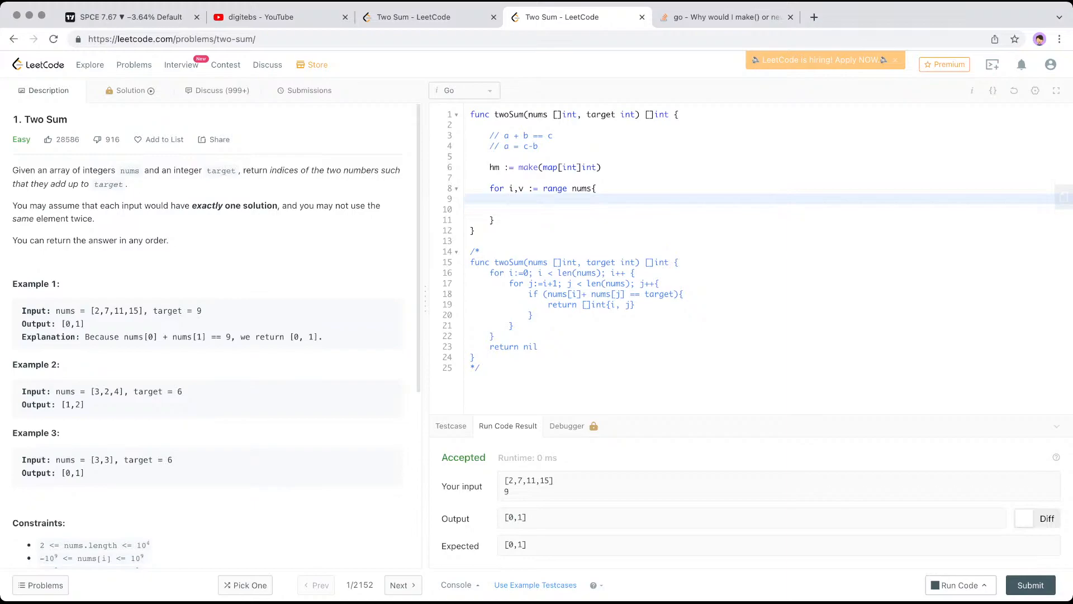
Store hm[target-v] = i inside the loop and start an if below it.
{"action": "double_click", "coordinate": [530, 145]}
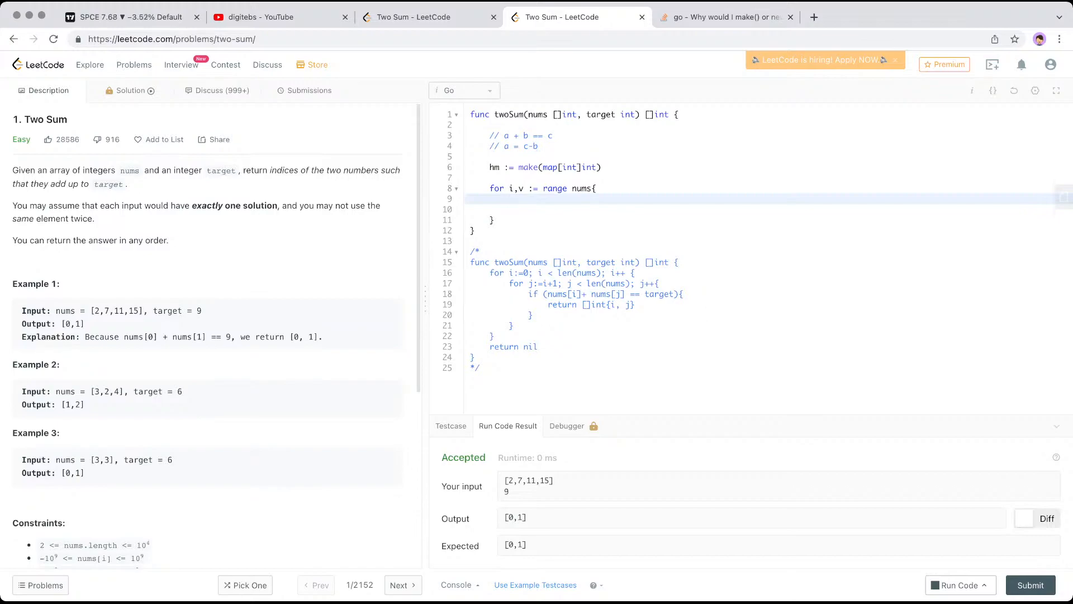
{"action": "type", "text": "hm[]"}
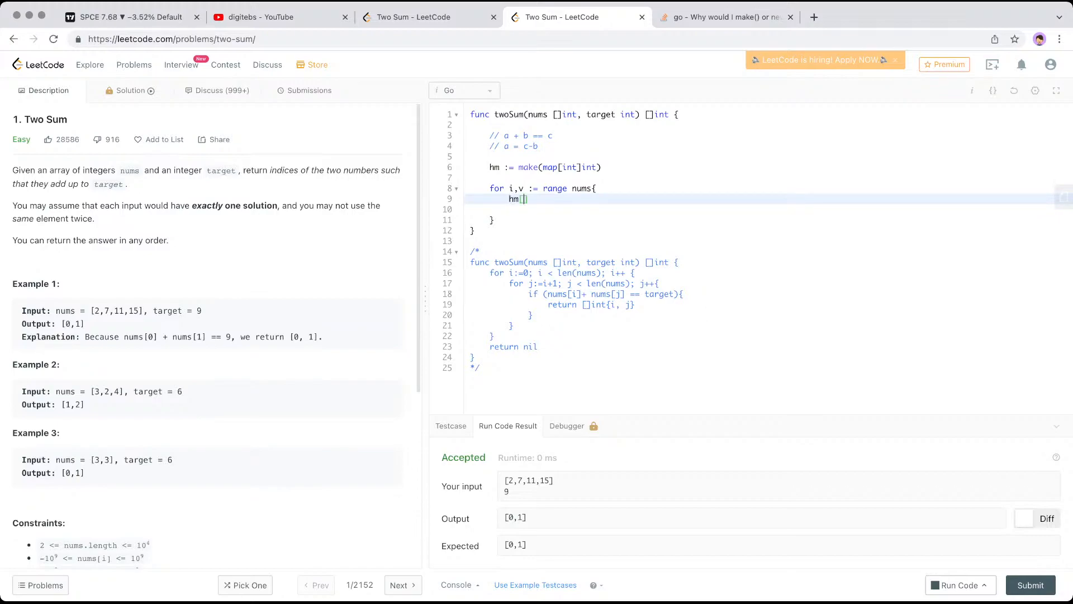
{"action": "type", "text": "ta"}
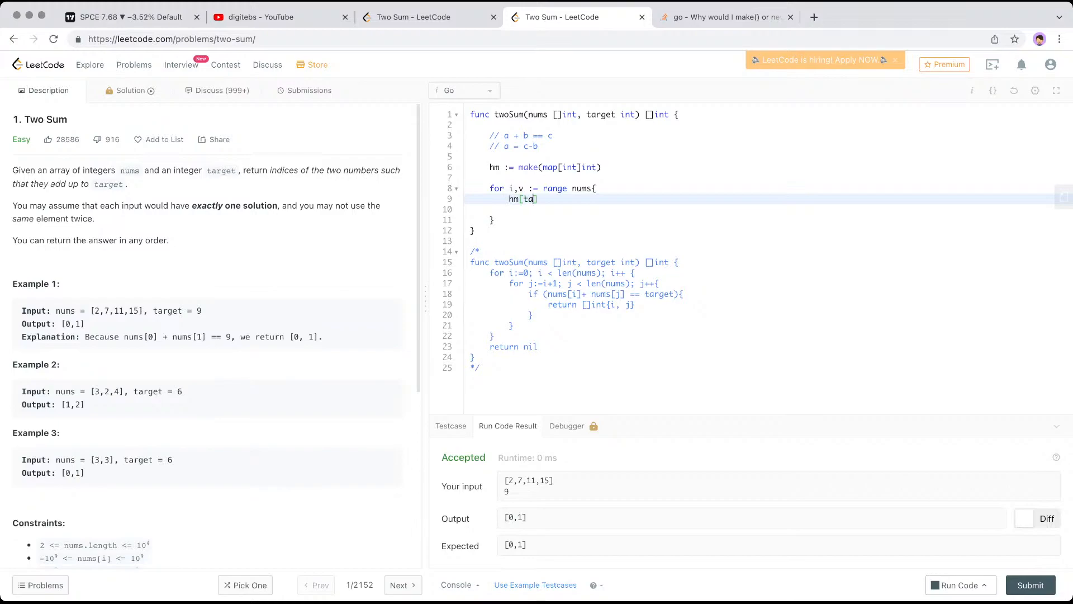
{"action": "type", "text": "rge"}
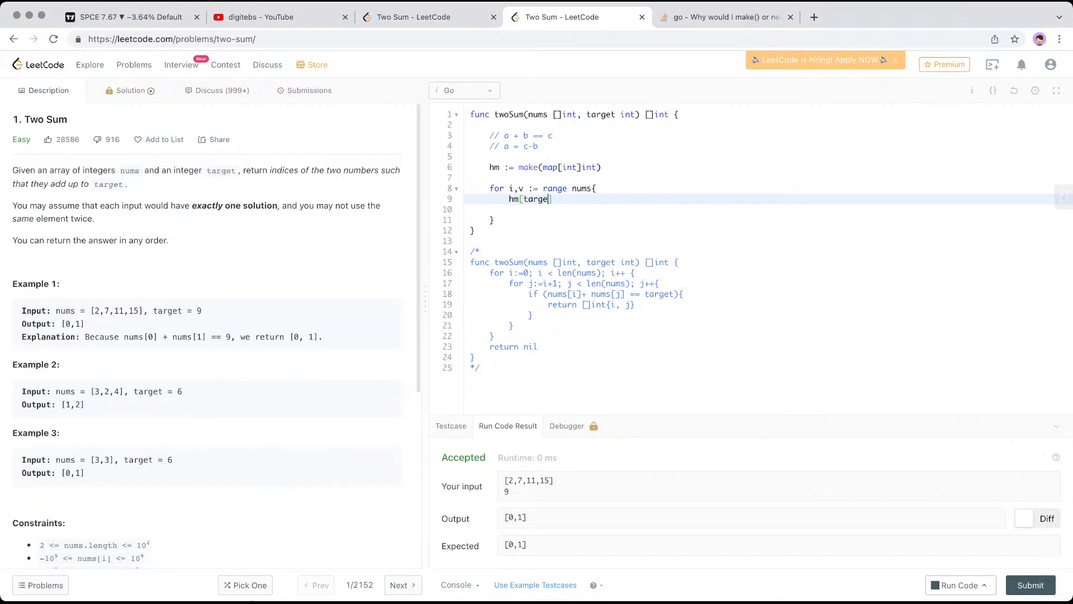
{"action": "type", "text": "-v]"}
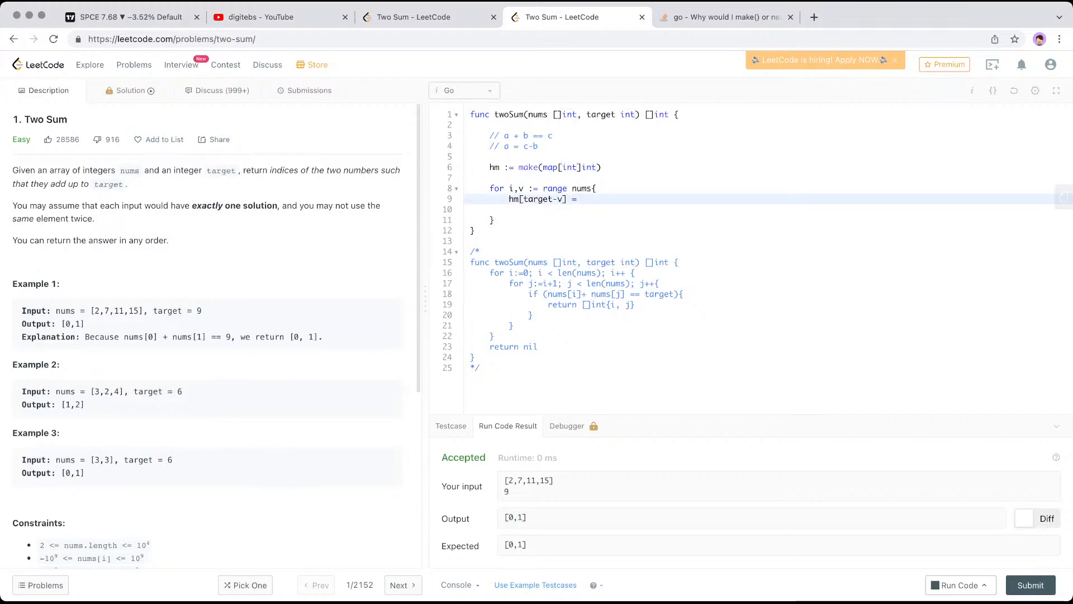
{"action": "type", "text": "i"}
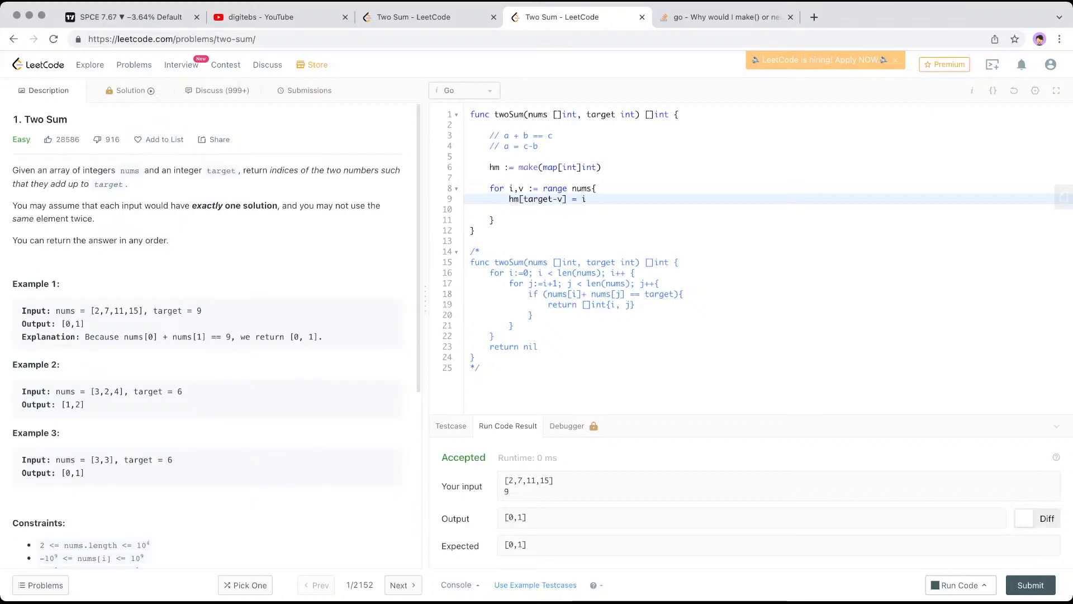
{"action": "key", "text": "Enter"}
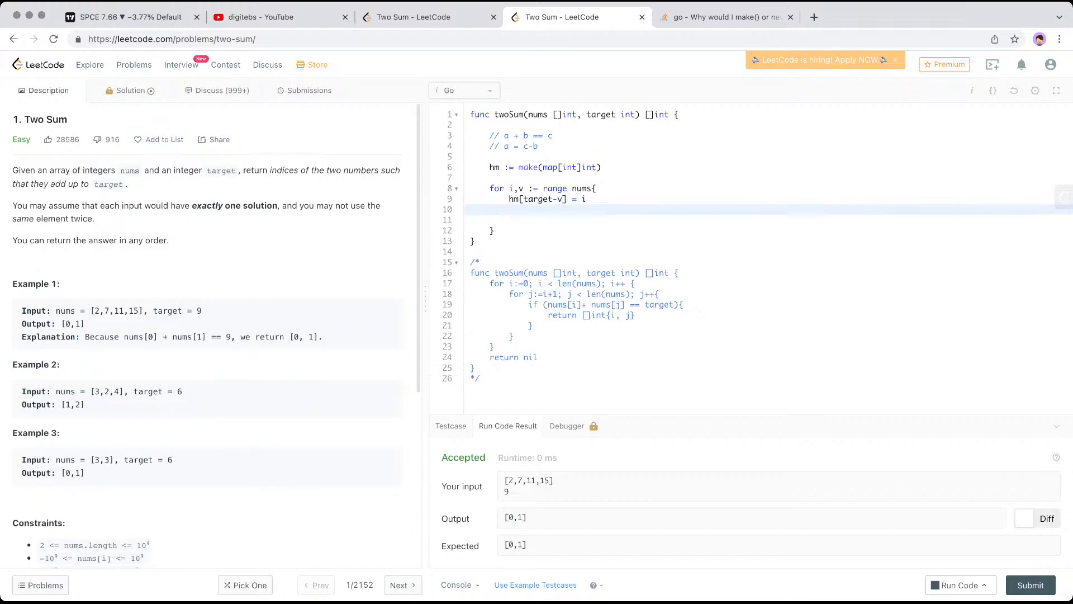
{"action": "type", "text": "if("}
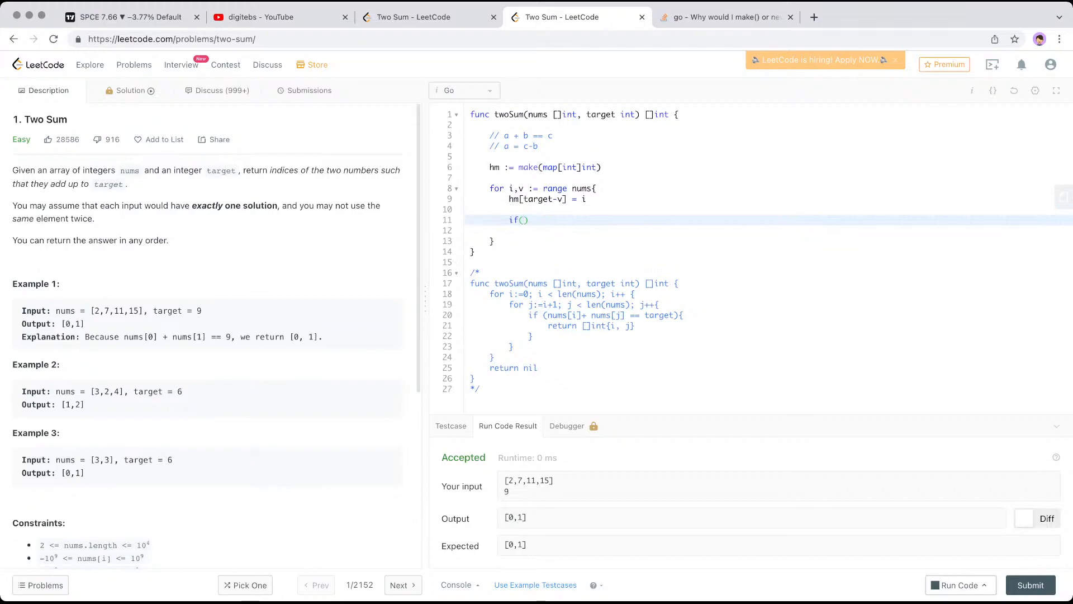
Write the check if j, ok := hm[v]; ok { for an existing key.
{"action": "type", "text": "h"}
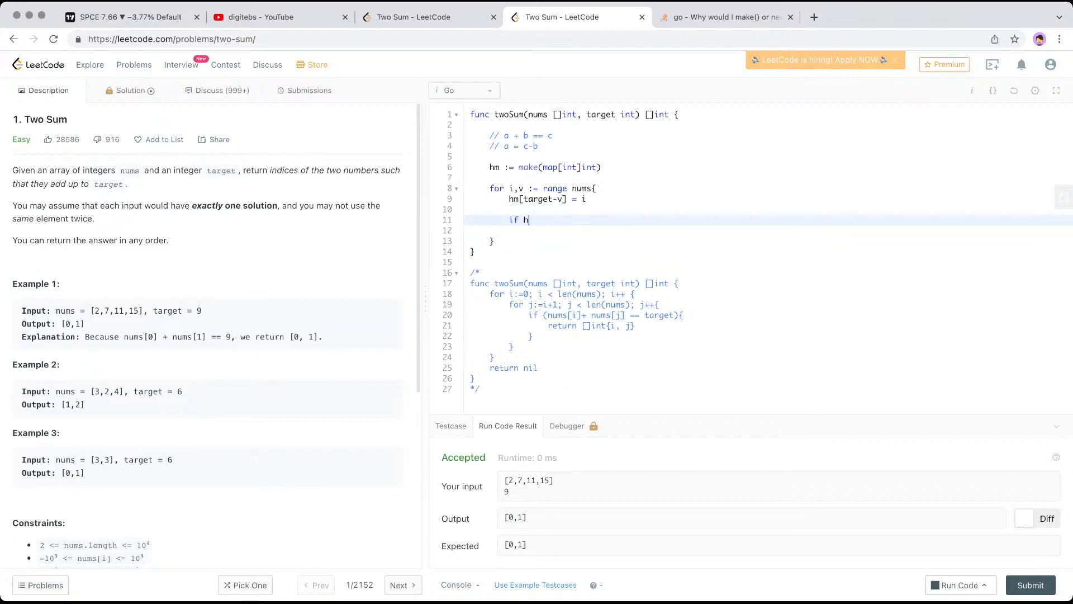
{"action": "type", "text": "m[]"}
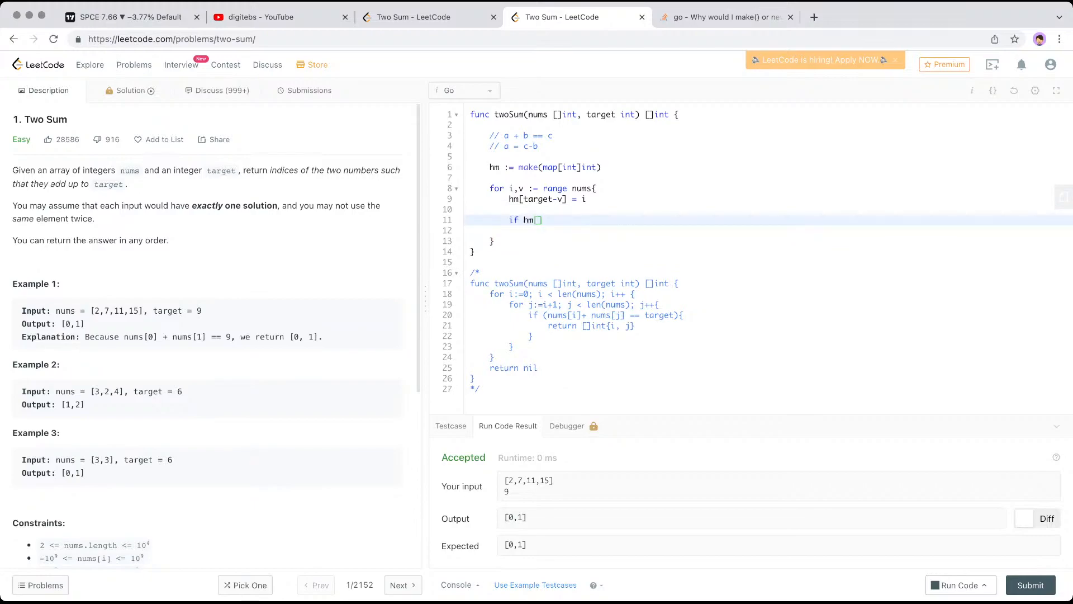
{"action": "type", "text": "v"}
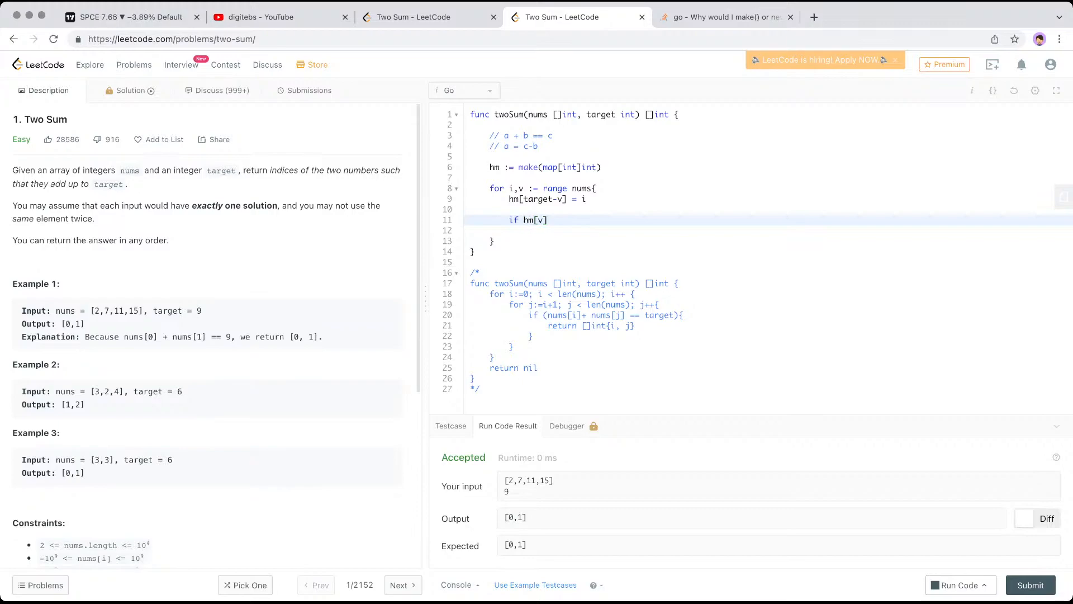
{"action": "type", "text": "val"}
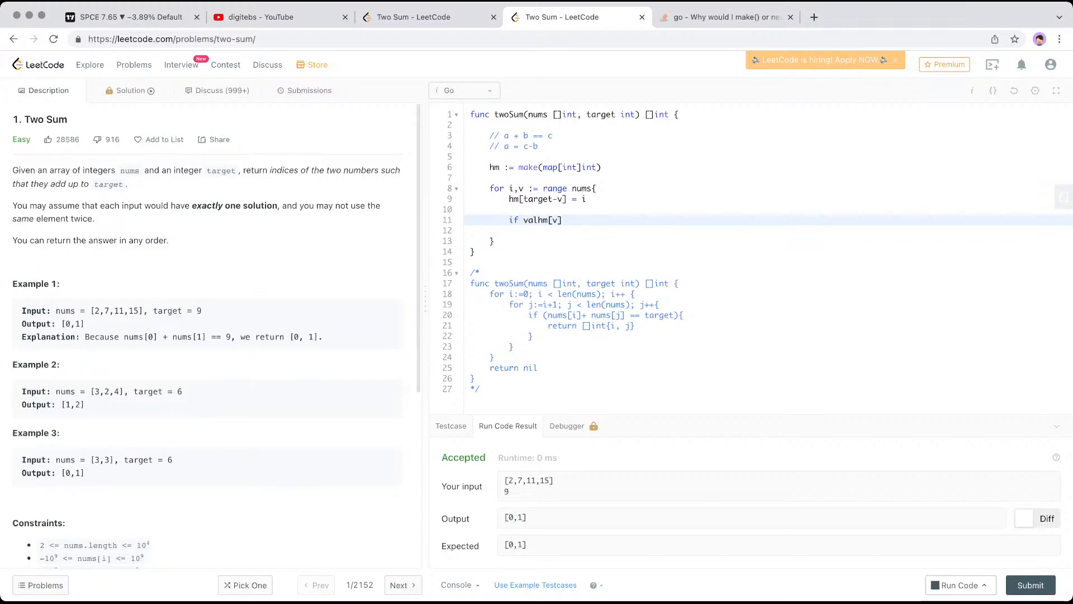
{"action": "type", "text": ", ok:"}
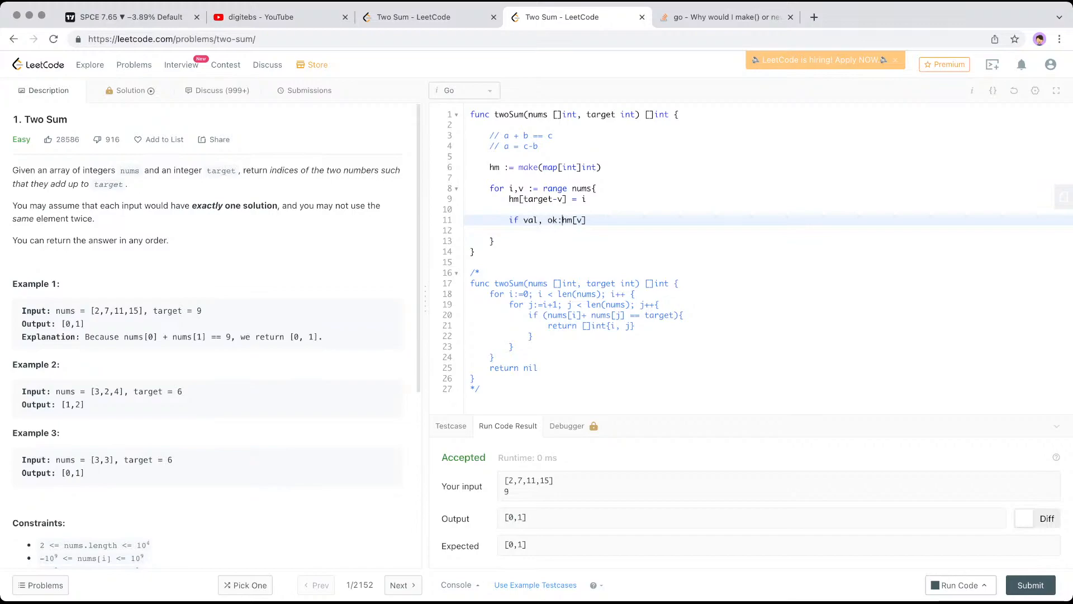
{"action": "type", "text": "="}
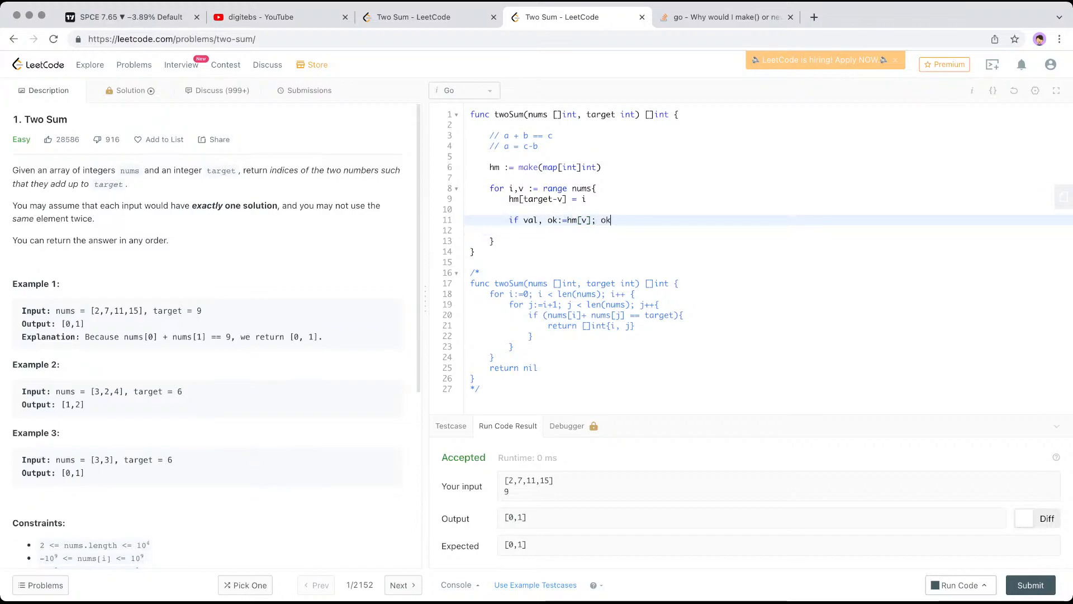
{"action": "type", "text": "{"}
{"action": "type", "text": "}else{"}
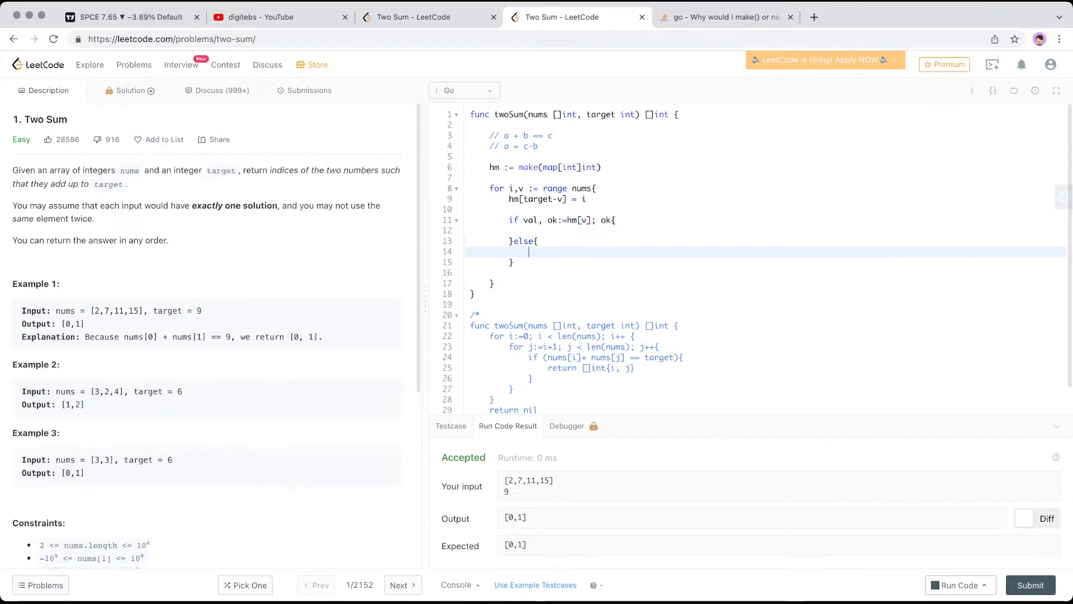
Return []int{i,j} on a hit, with hm[target-v] = i in the else branch.
{"action": "type", "text": "ret"}
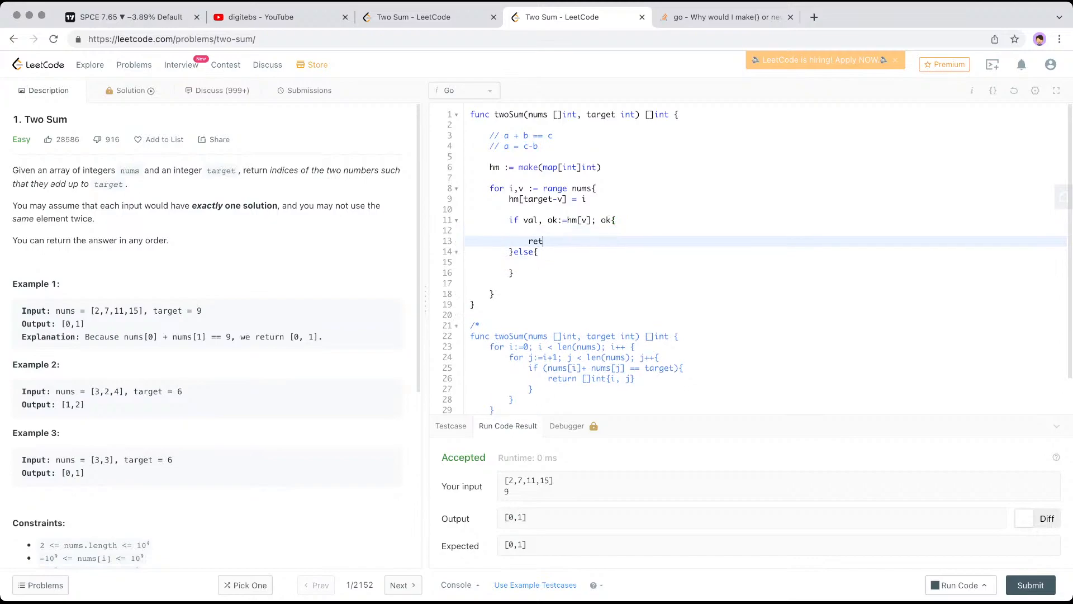
{"action": "type", "text": "urn []"}
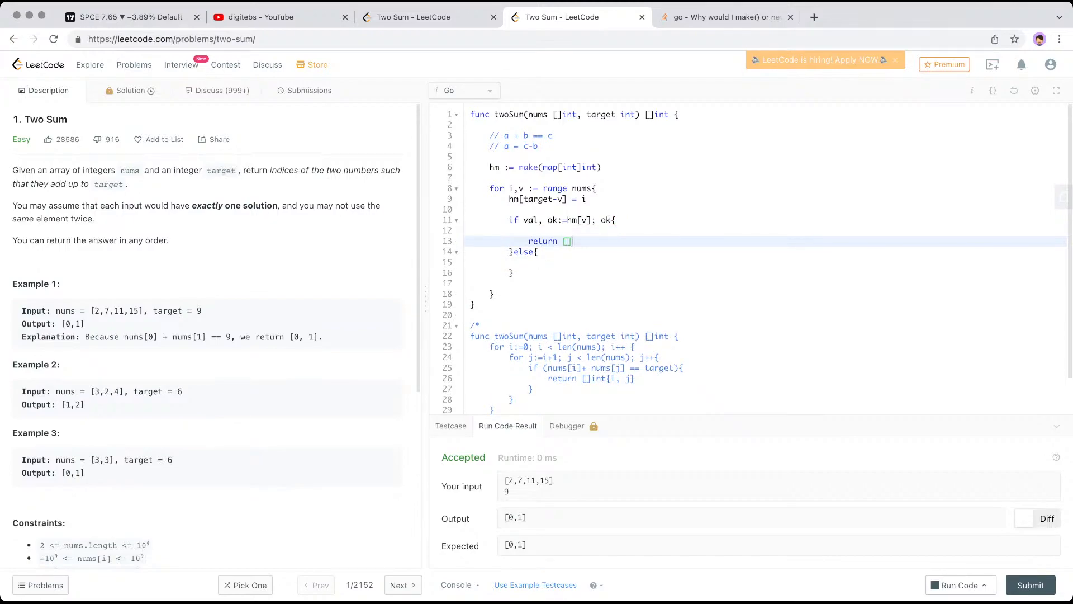
{"action": "type", "text": "int{"}
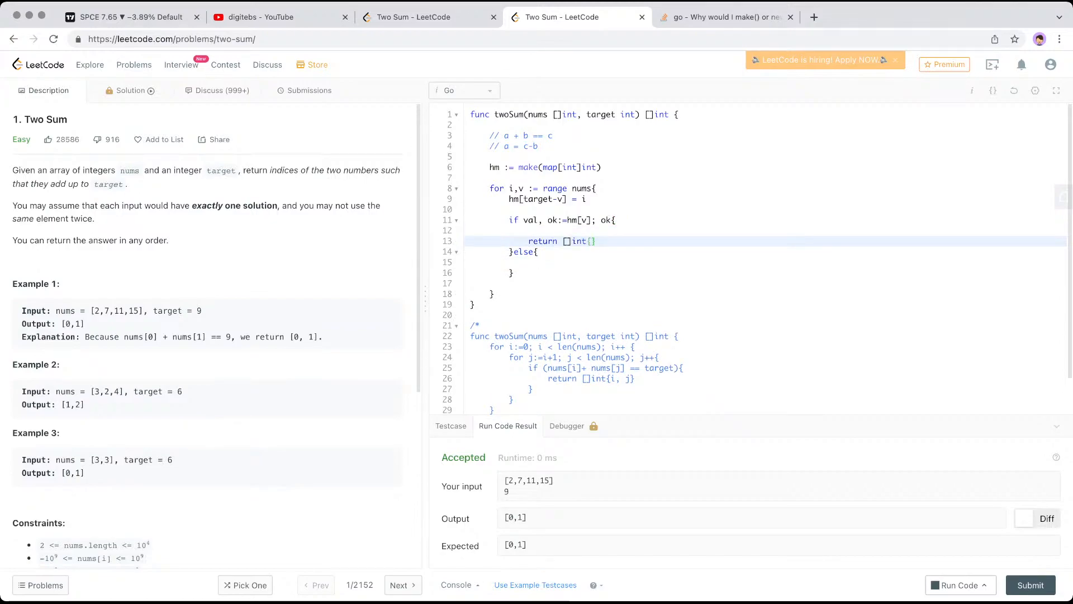
{"action": "type", "text": ","}
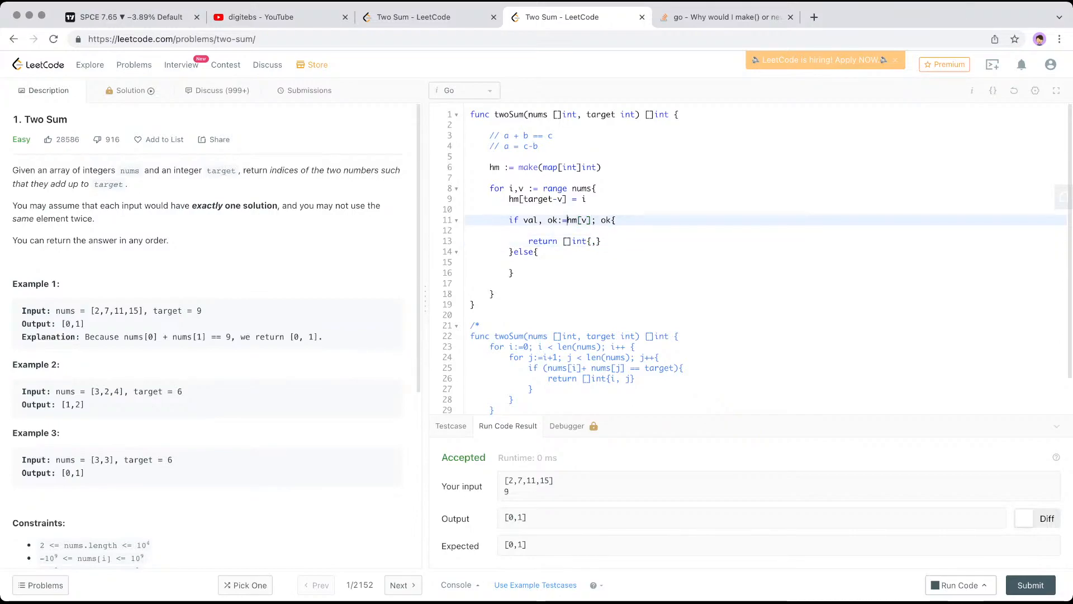
{"action": "type", "text": "j"}
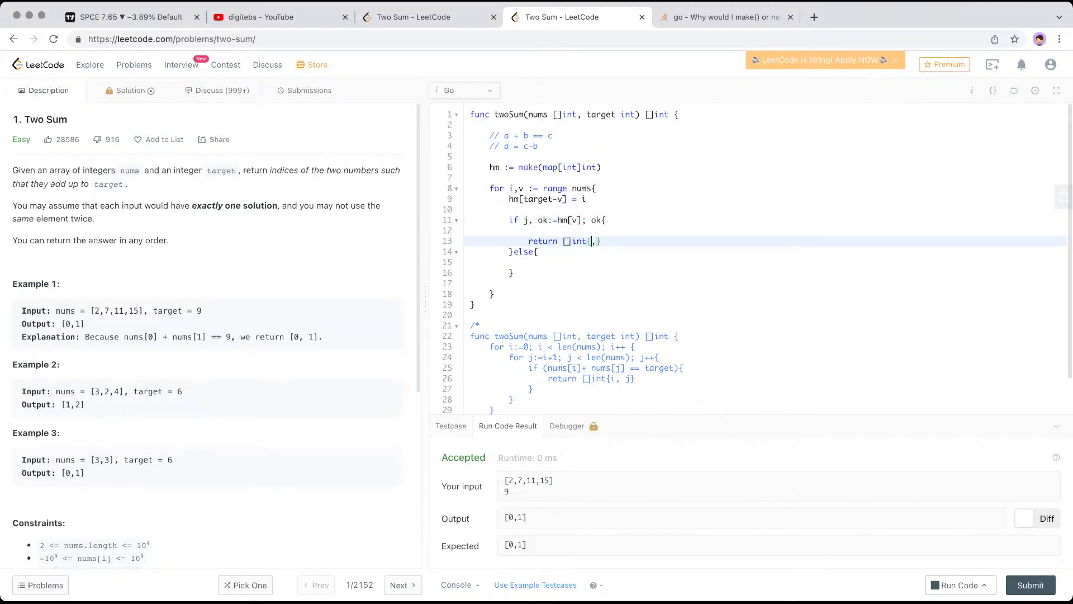
{"action": "type", "text": "i,j"}
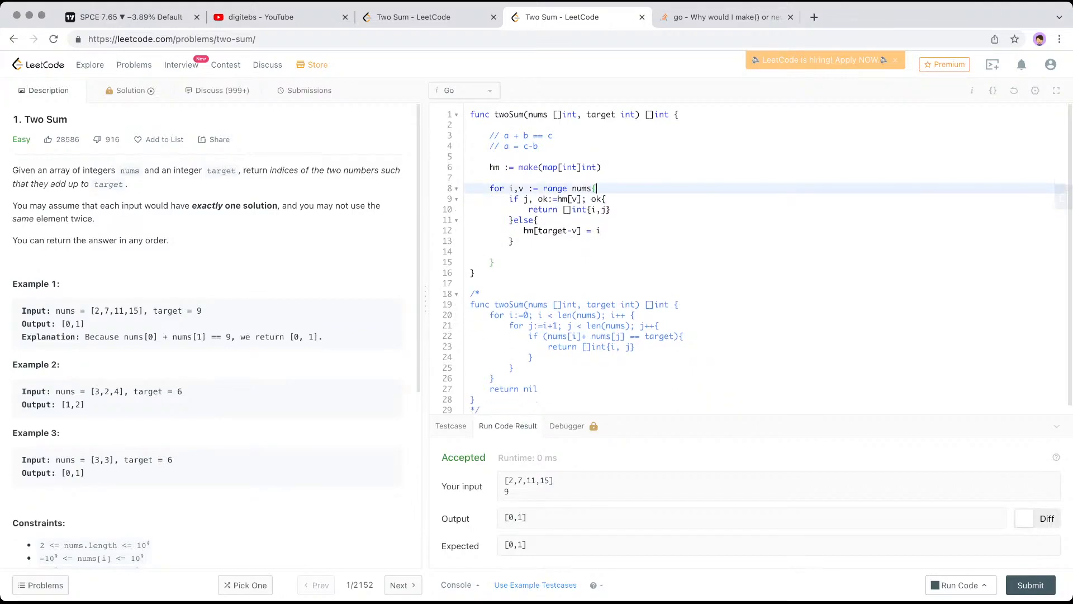
Delete the leftover blank lines and run the hash-map solution on the example case.
{"action": "left_click_drag", "start_coordinate": [12, 205], "coordinate": [94, 218]}
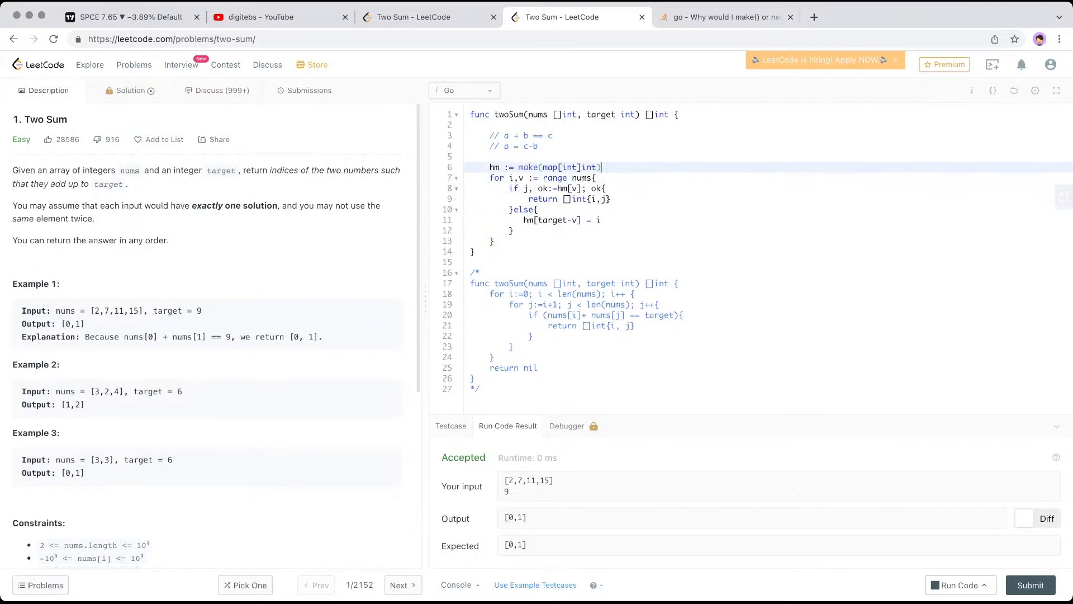
{"action": "left_click", "coordinate": [957, 585]}
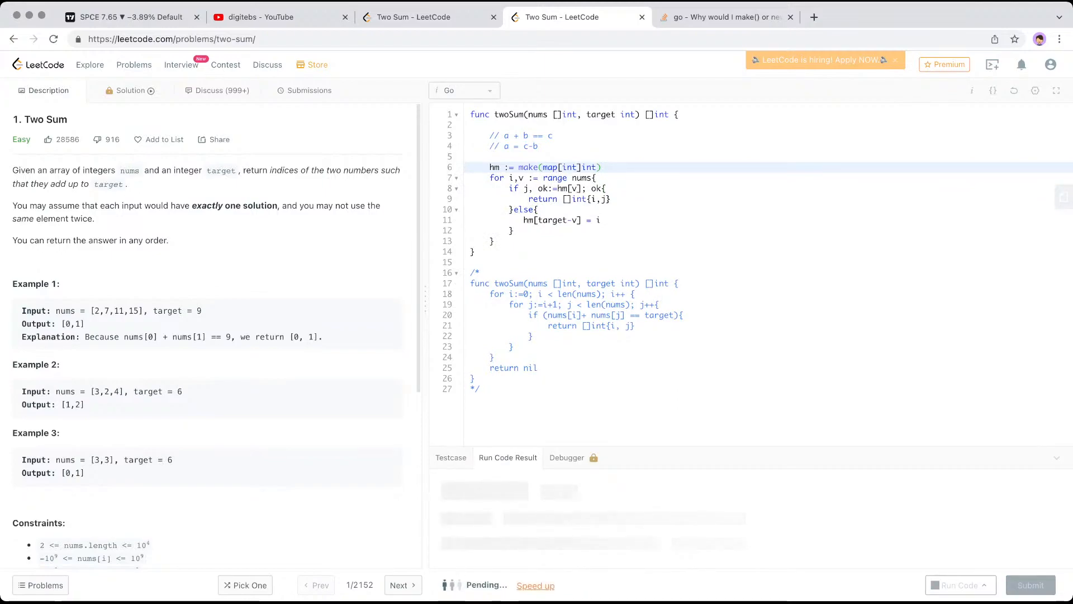
Add return nil after the loop and rerun, getting output [1,0] against expected [0,1].
{"action": "left_click", "coordinate": [955, 585]}
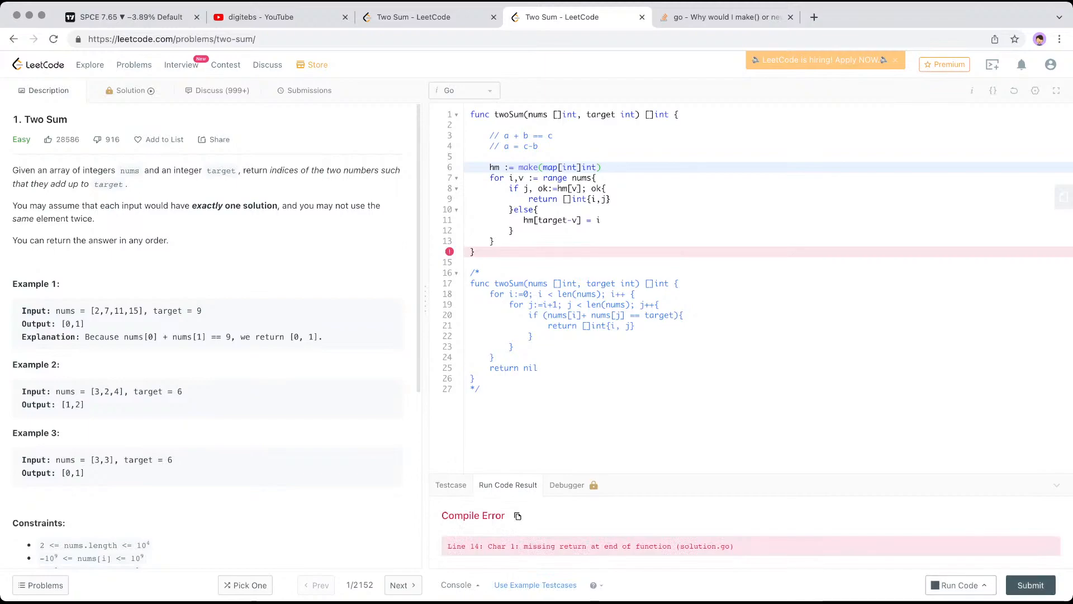
{"action": "key", "text": "Enter"}
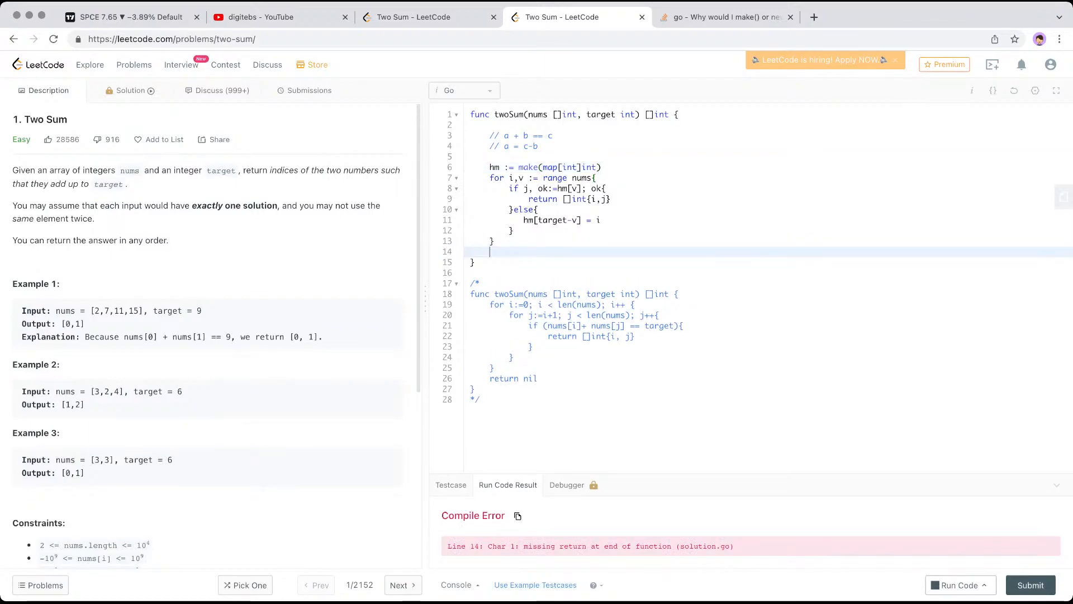
{"action": "type", "text": "return nil"}
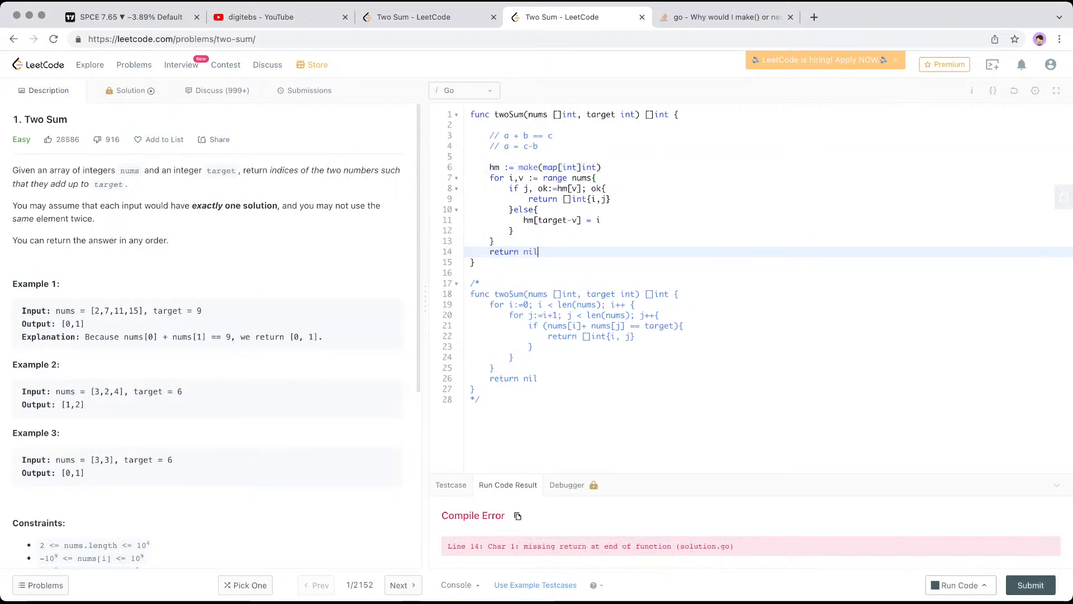
{"action": "left_click", "coordinate": [956, 584]}
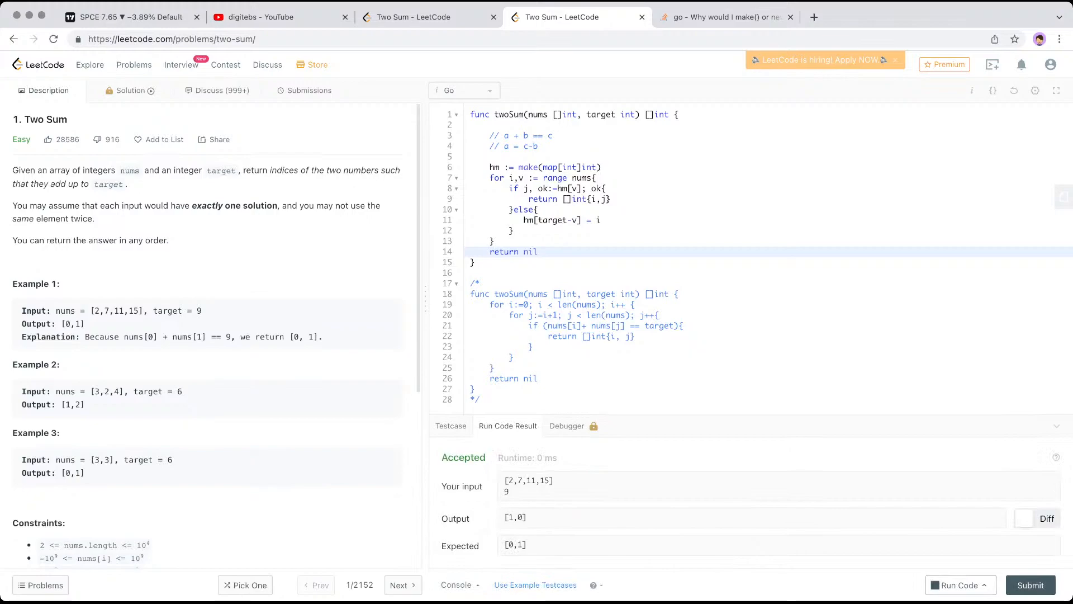
Submit the hash-map twoSum and get Success: 6 ms runtime, faster than 71.26% of Go submissions.
{"action": "left_click", "coordinate": [309, 91]}
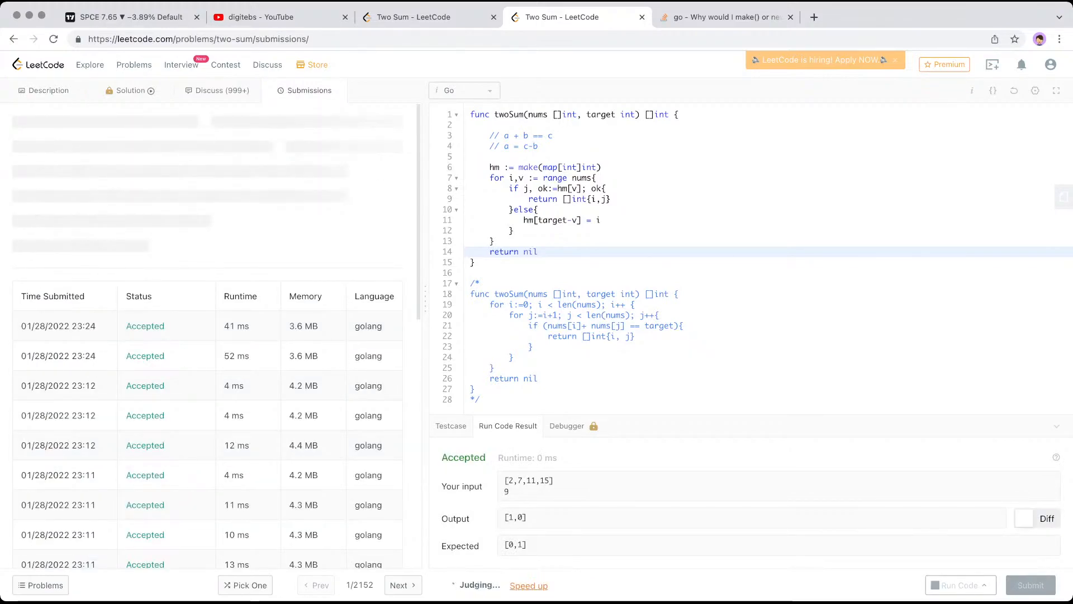
{"action": "left_click", "coordinate": [1031, 585]}
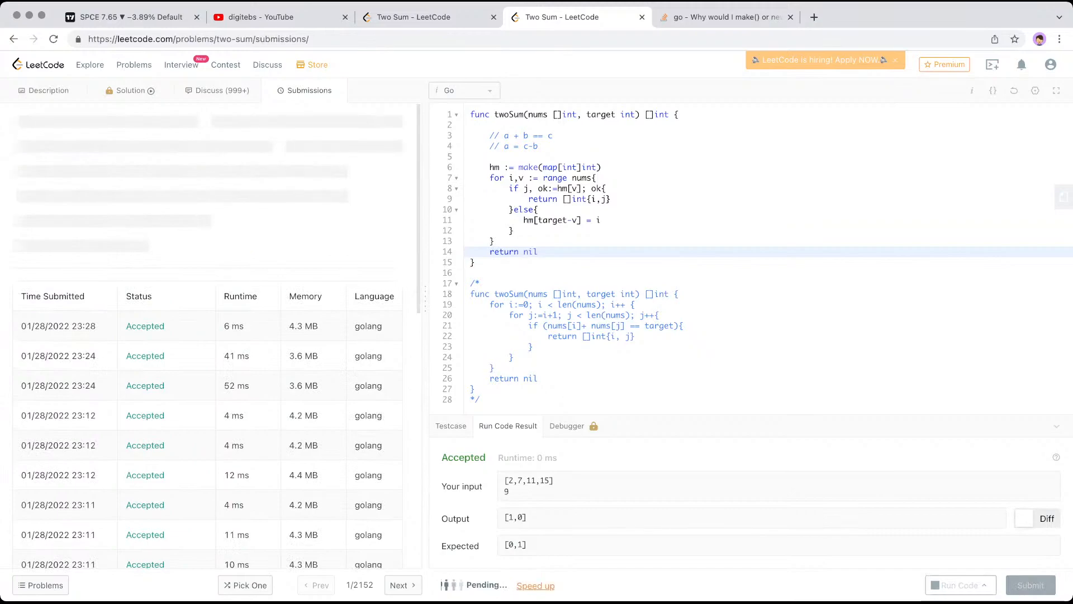
{"action": "left_click", "coordinate": [1030, 585]}
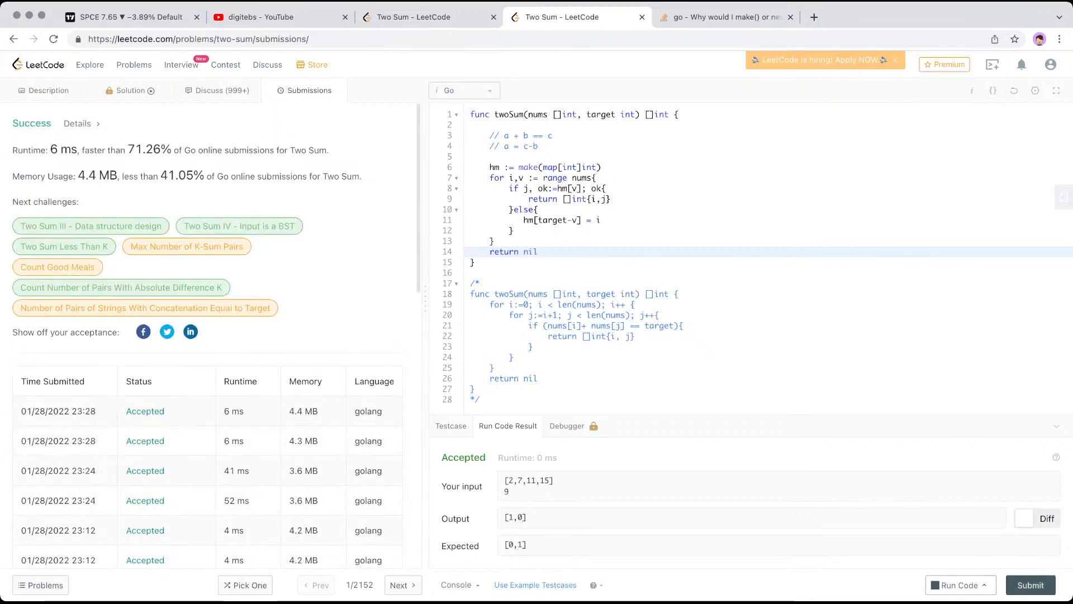